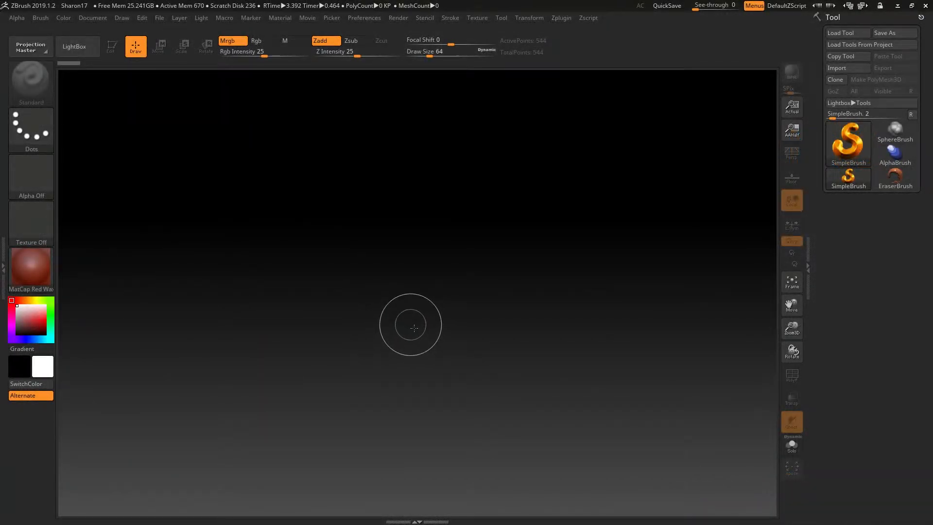
pyautogui.moveTo(473, 195)
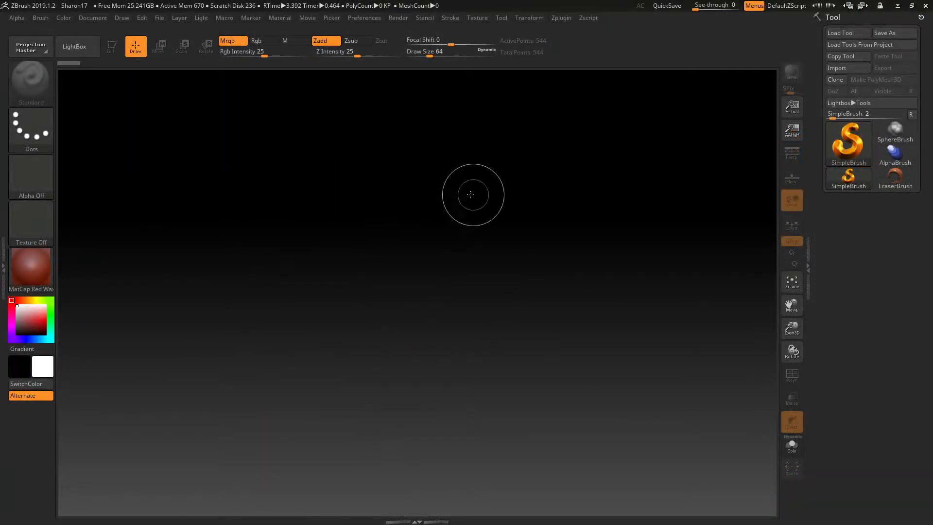
pyautogui.moveTo(372, 244)
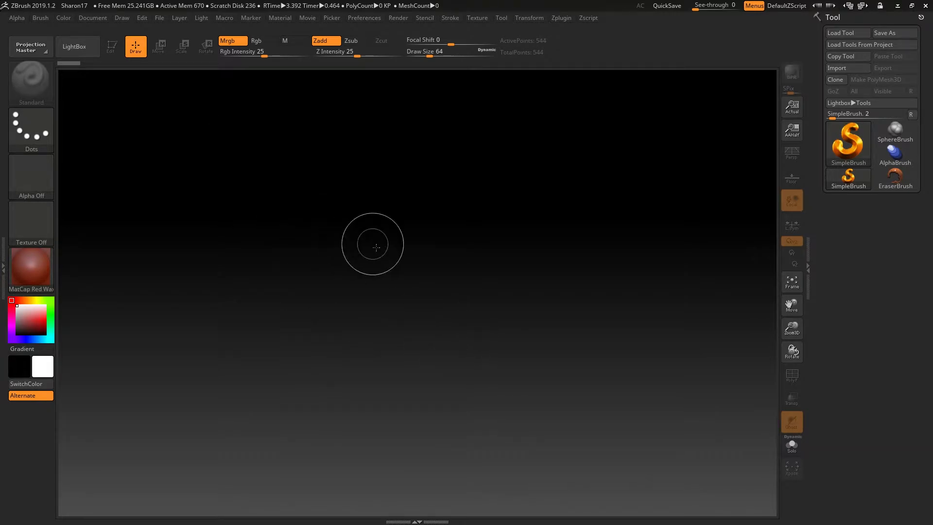
# Step: Reveal the Document palette showing the 1482 by 922 canvas size
pyautogui.click(93, 18)
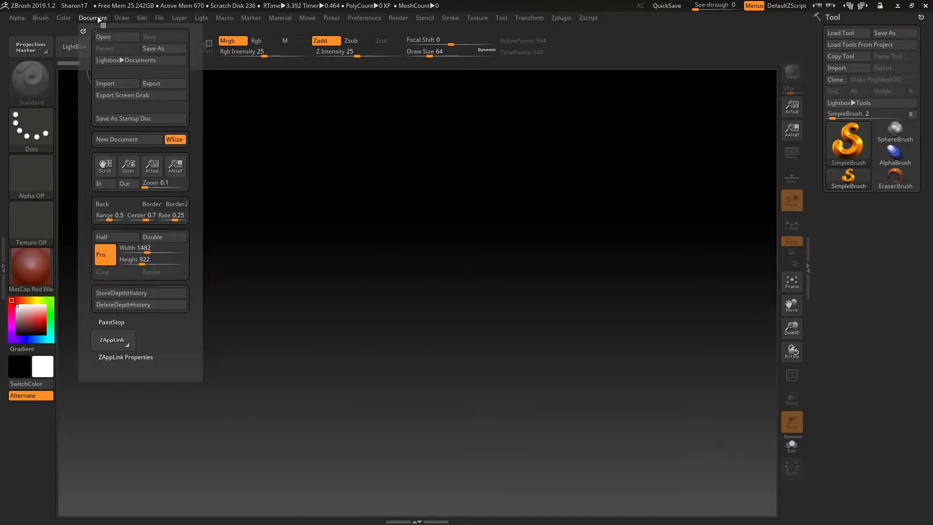
pyautogui.moveTo(116, 203)
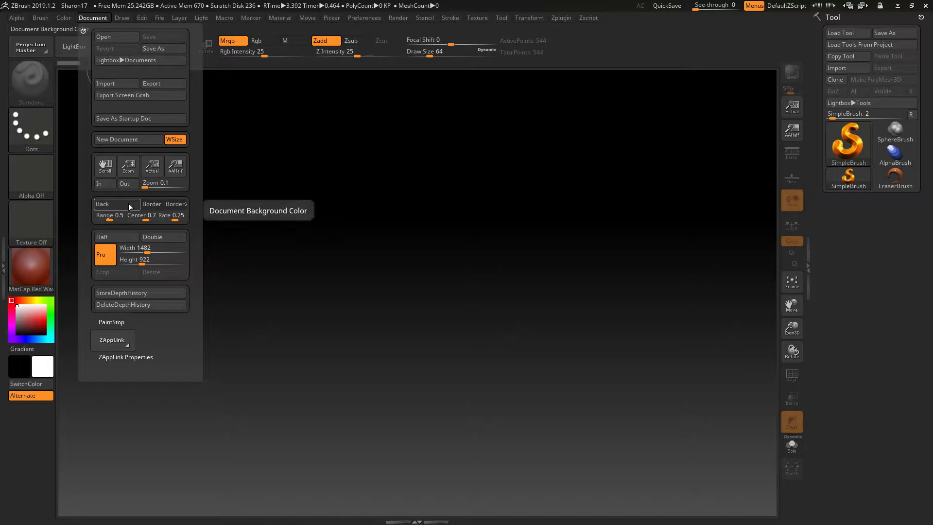
pyautogui.moveTo(151, 248)
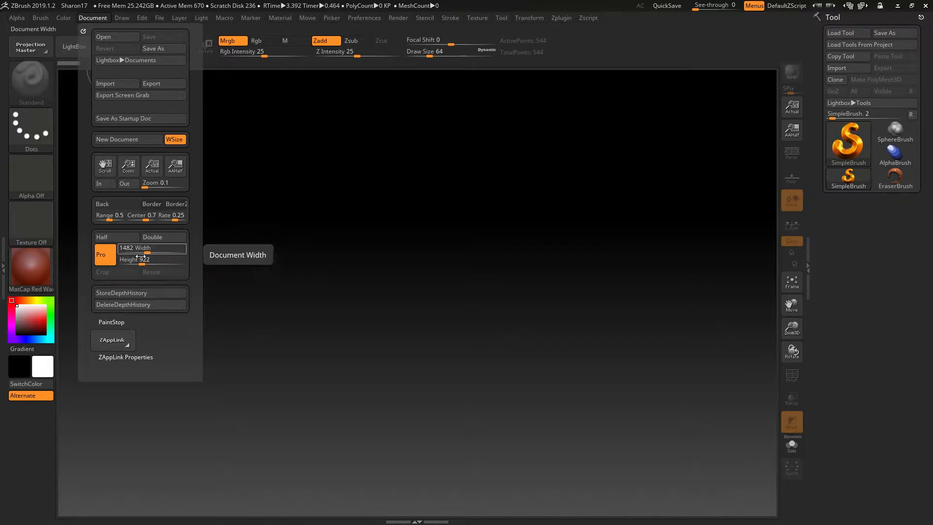
pyautogui.moveTo(128, 165)
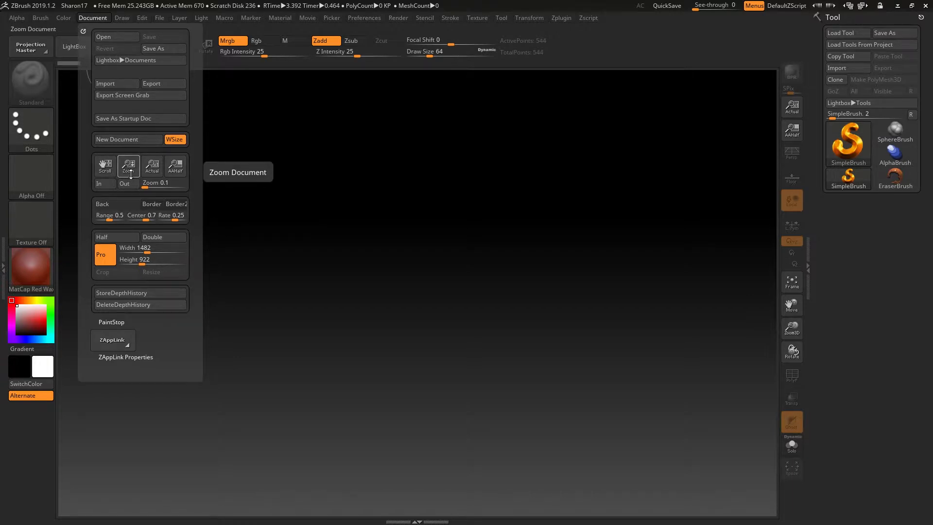
# Step: Shrink the canvas view so margins show around it, then bring the Document palette back
pyautogui.click(129, 165)
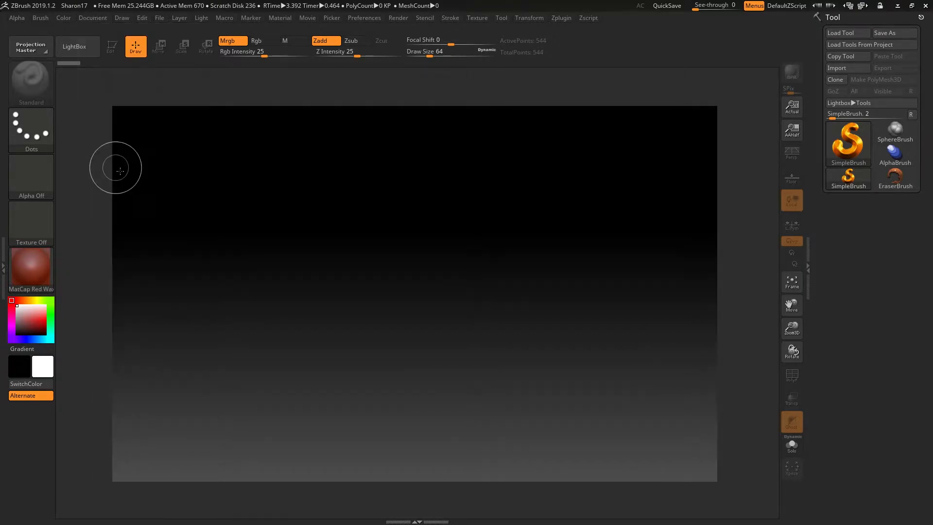
pyautogui.click(93, 18)
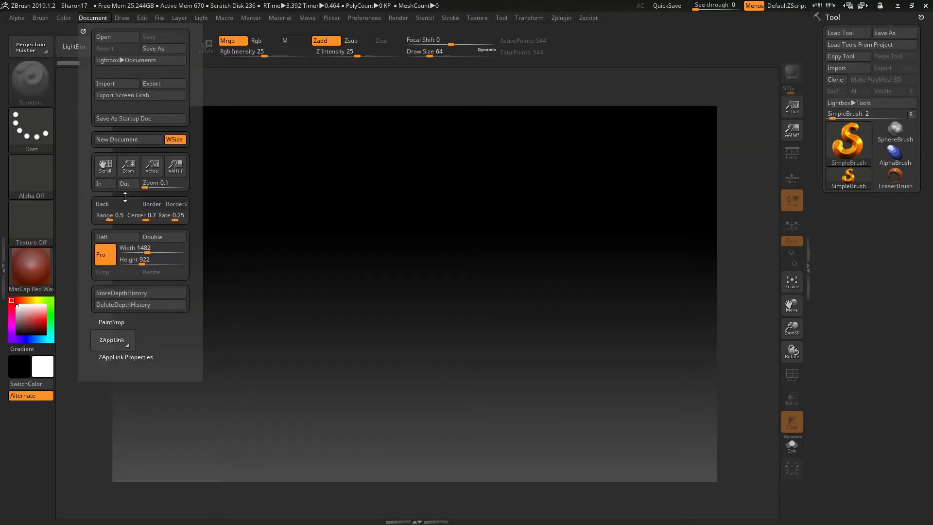
pyautogui.moveTo(110, 203)
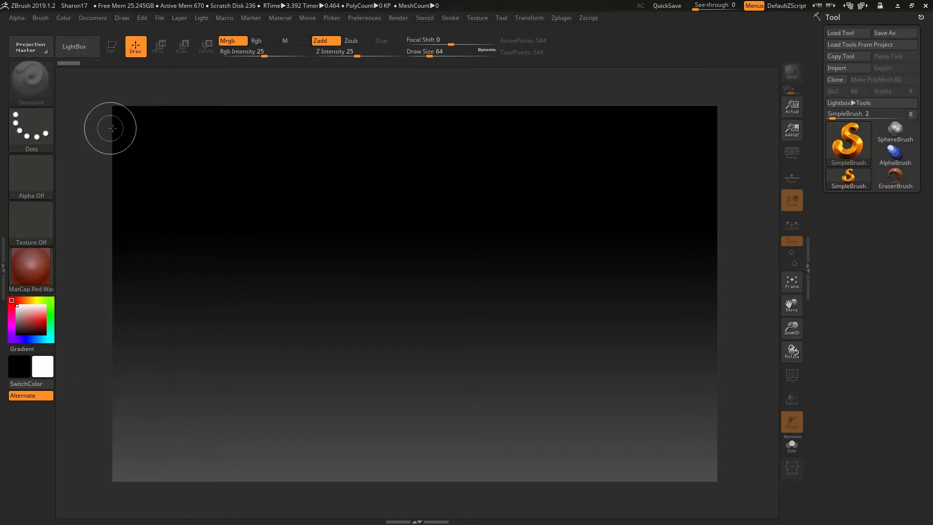
# Step: Recolour the canvas background blue, flatten the gradient, then set it to solid black
pyautogui.click(92, 18)
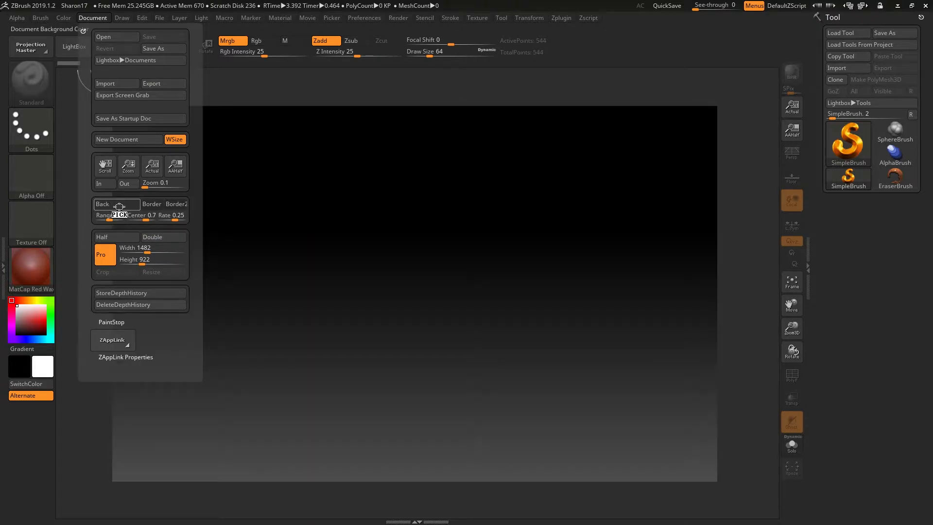
pyautogui.click(102, 203)
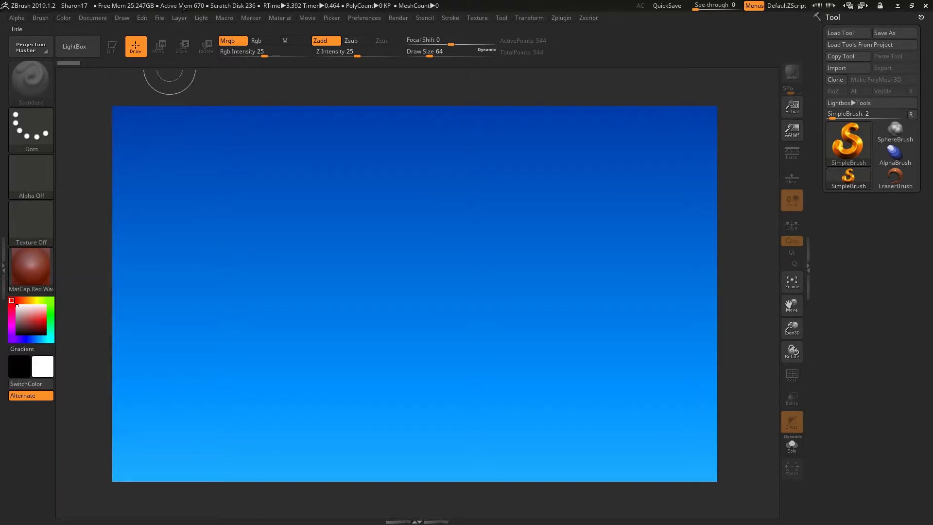
pyautogui.click(92, 17)
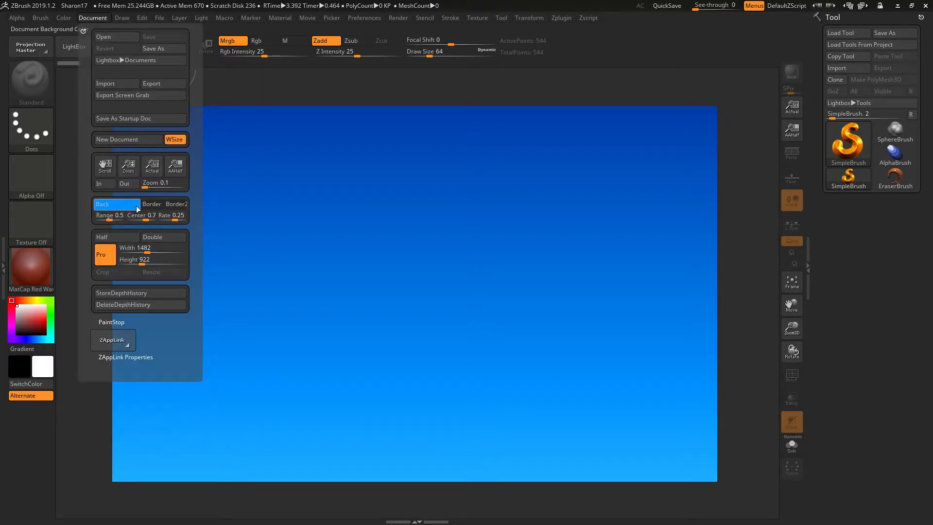
pyautogui.moveTo(110, 215)
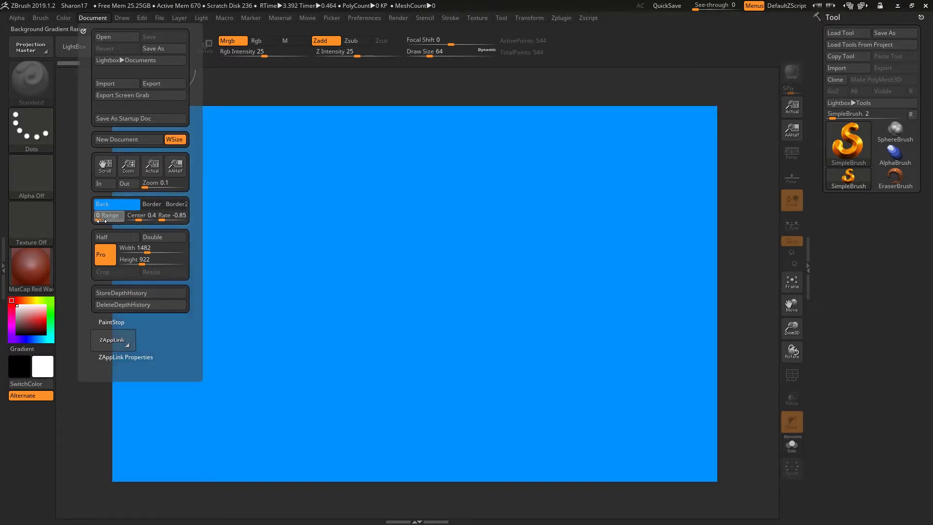
pyautogui.moveTo(116, 205)
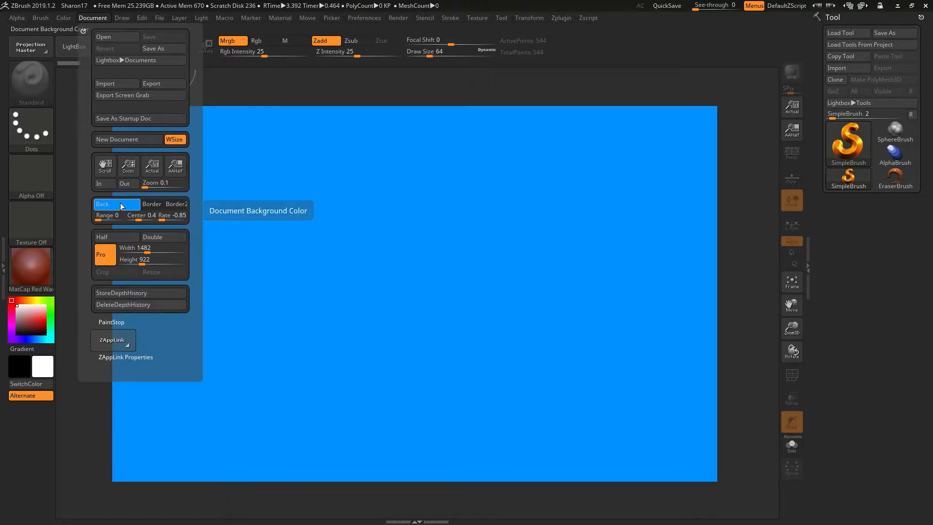
pyautogui.click(117, 204)
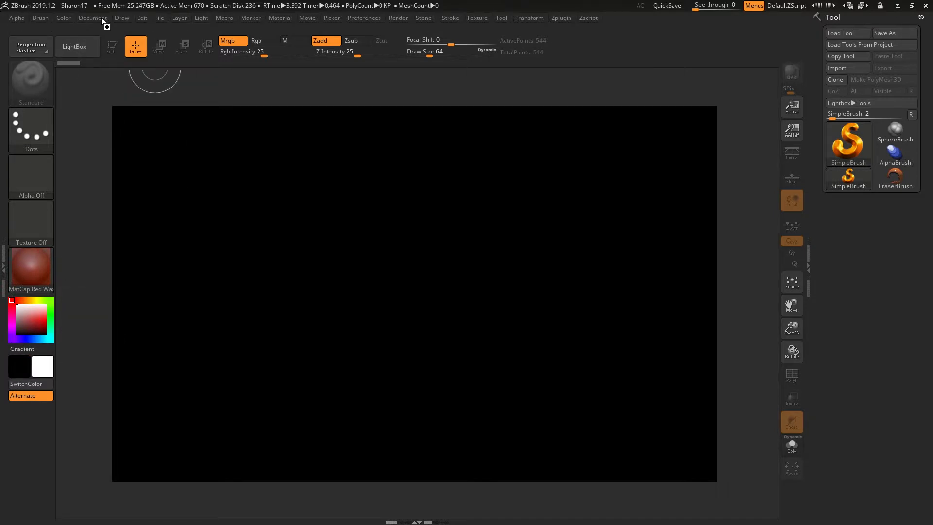
# Step: Place a Cylinder3D primitive on the black canvas and show its Geometry settings (size 2)
pyautogui.click(92, 18)
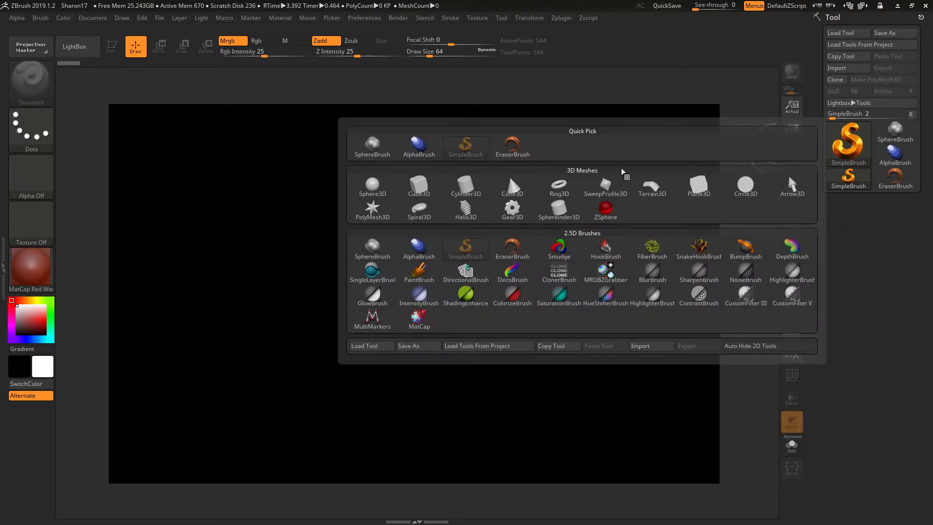
pyautogui.click(465, 185)
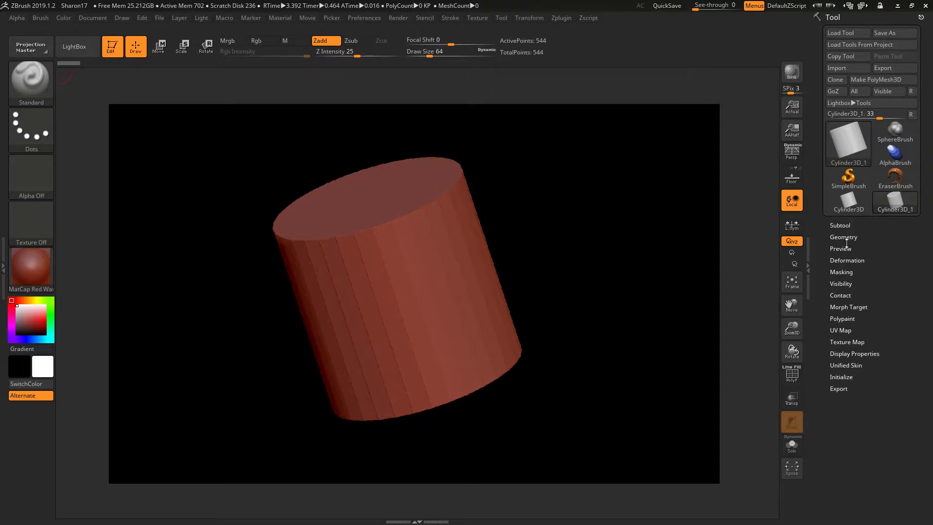
pyautogui.click(843, 237)
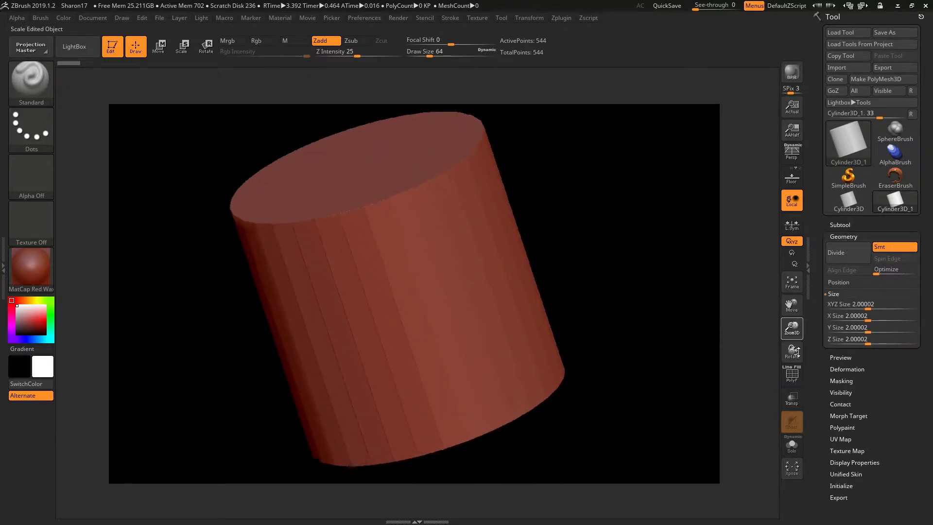
# Step: Set the document Width and Height to 1024 by 1024 and request the Resize
pyautogui.click(93, 17)
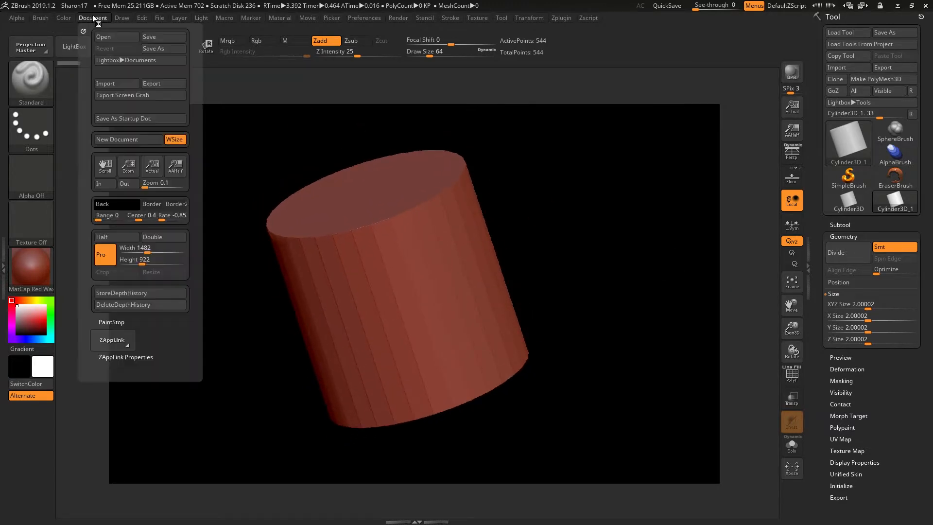
pyautogui.click(127, 165)
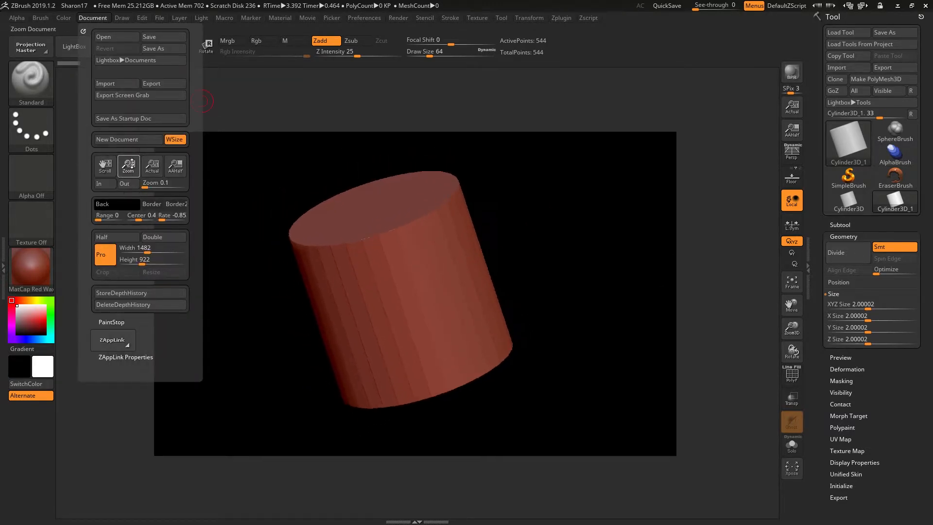
pyautogui.click(128, 165)
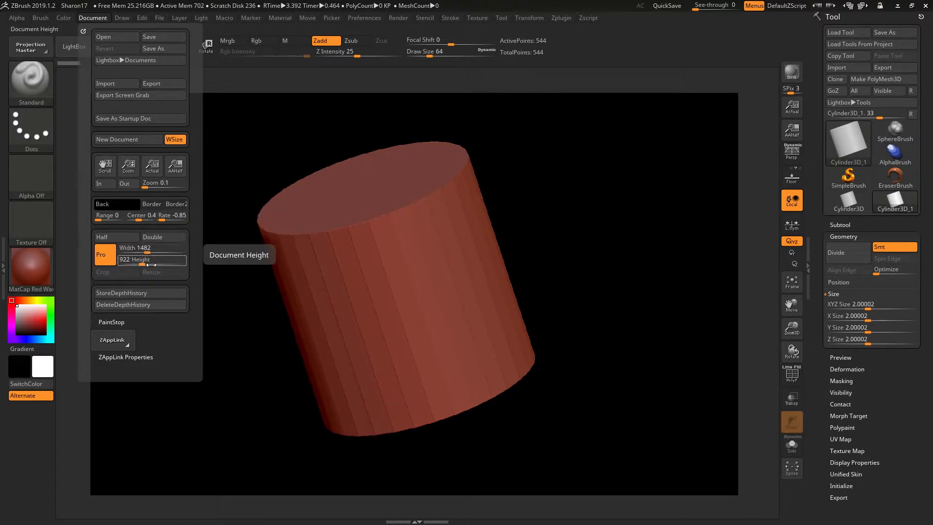
pyautogui.moveTo(104, 254)
pyautogui.write('1024')
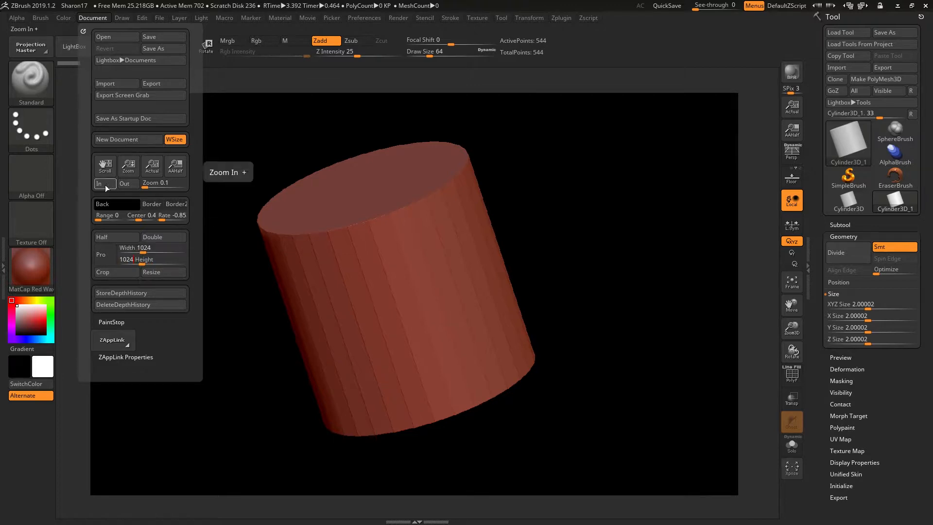
pyautogui.click(162, 272)
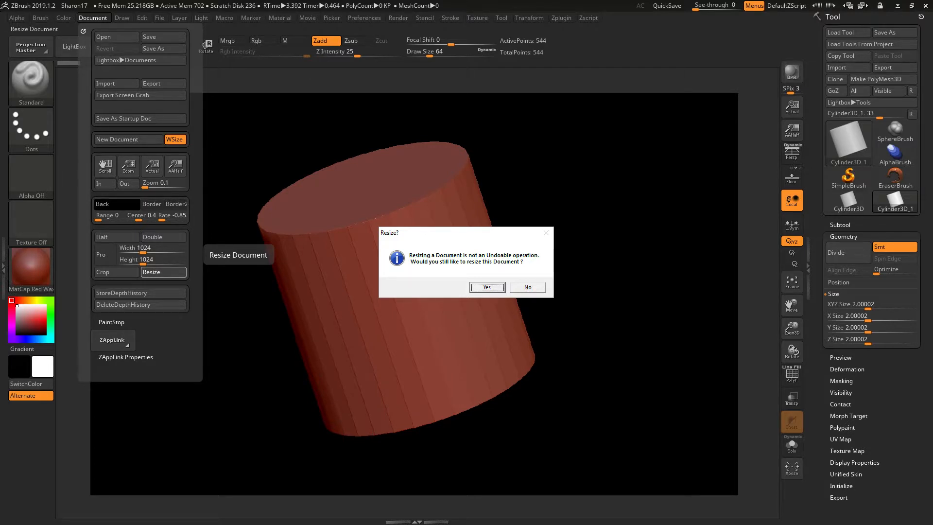
# Step: Confirm the 1024 square resize and bring up the Layer palette with its single layer
pyautogui.click(486, 288)
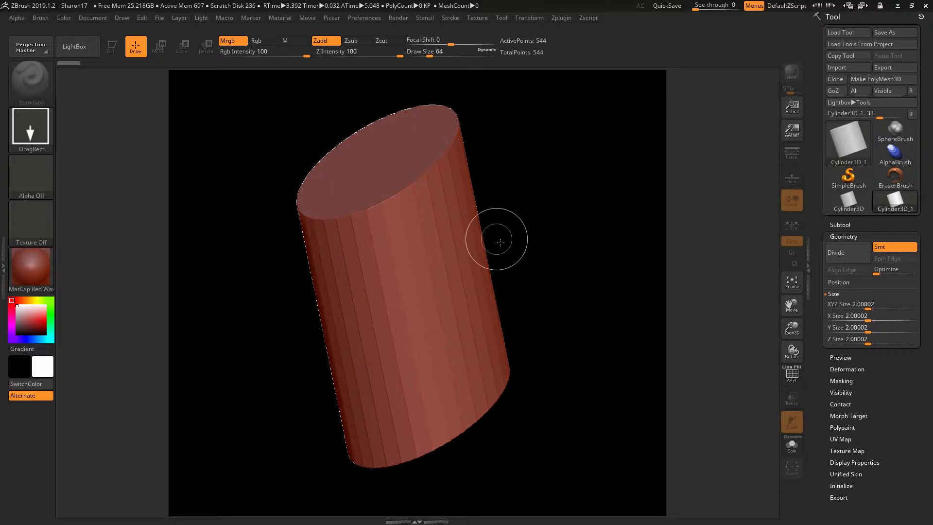
pyautogui.moveTo(467, 298)
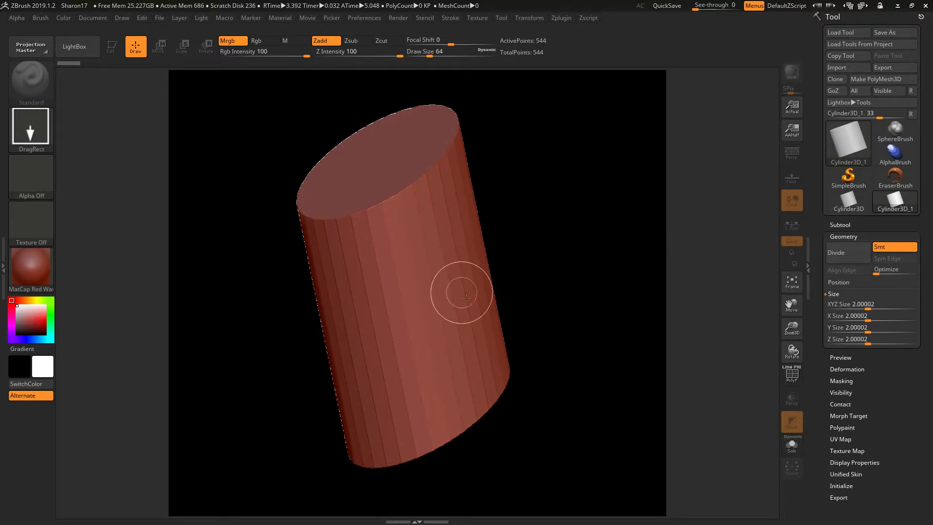
pyautogui.moveTo(441, 295)
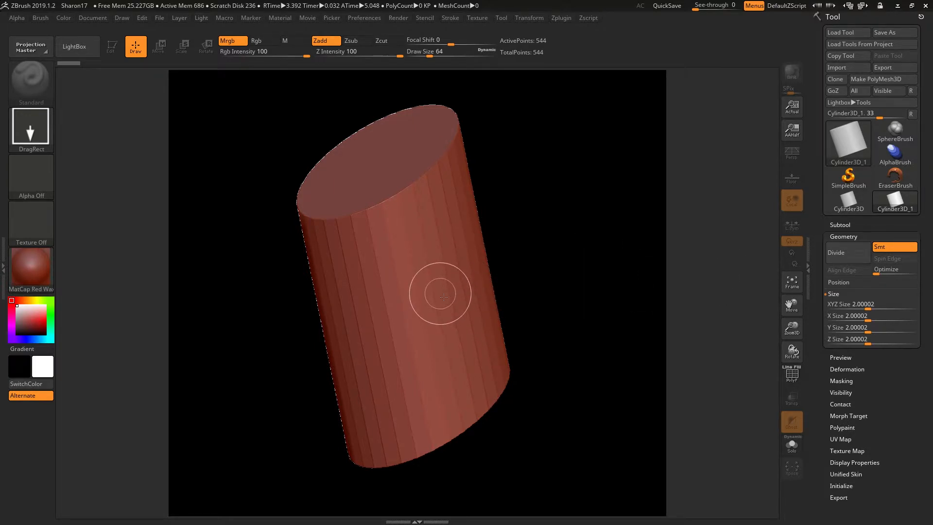
pyautogui.moveTo(642, 218)
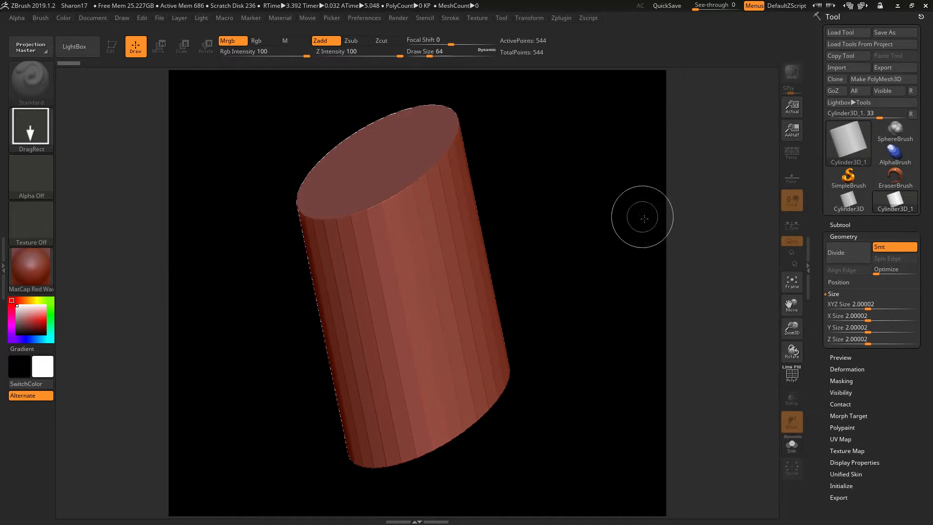
pyautogui.moveTo(452, 405)
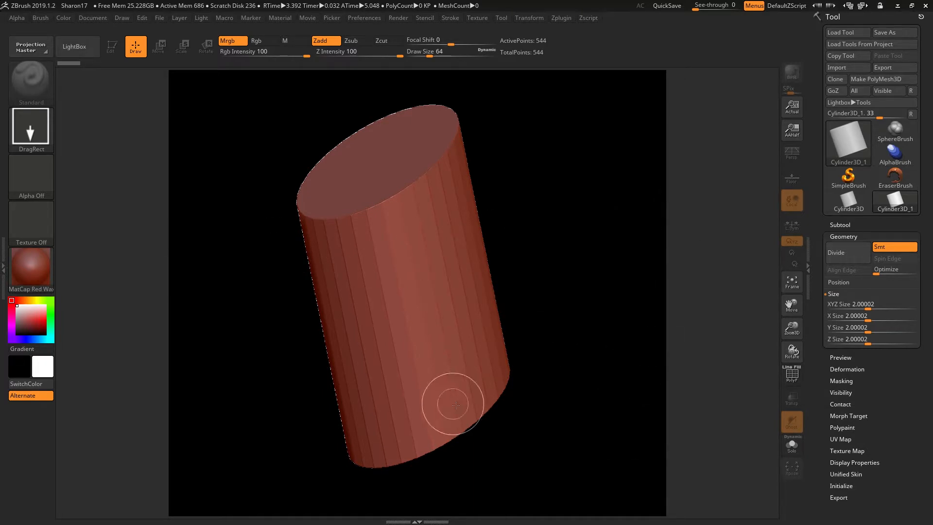
pyautogui.moveTo(332, 160)
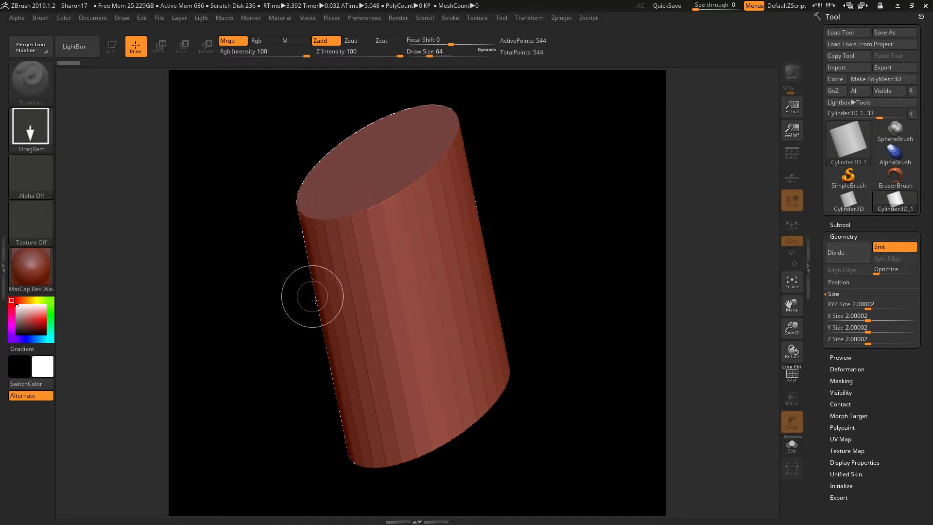
pyautogui.moveTo(295, 352)
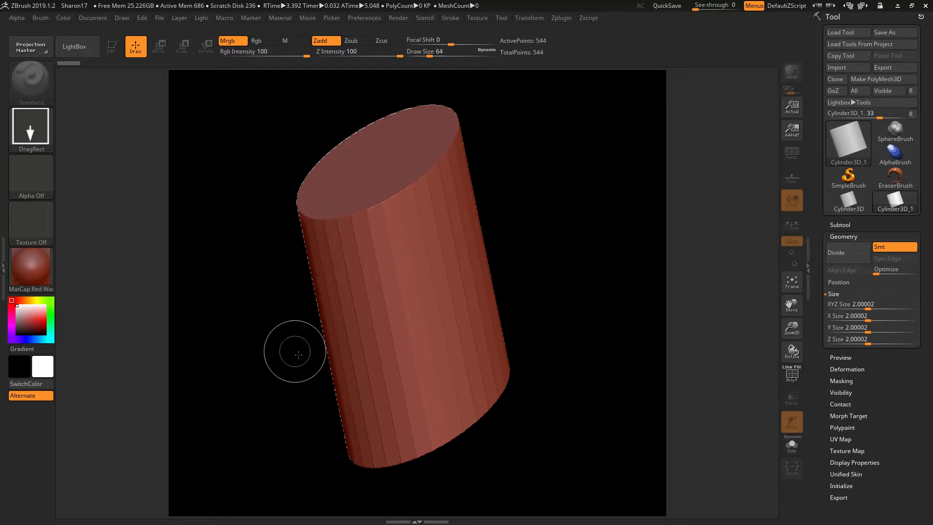
pyautogui.moveTo(227, 99)
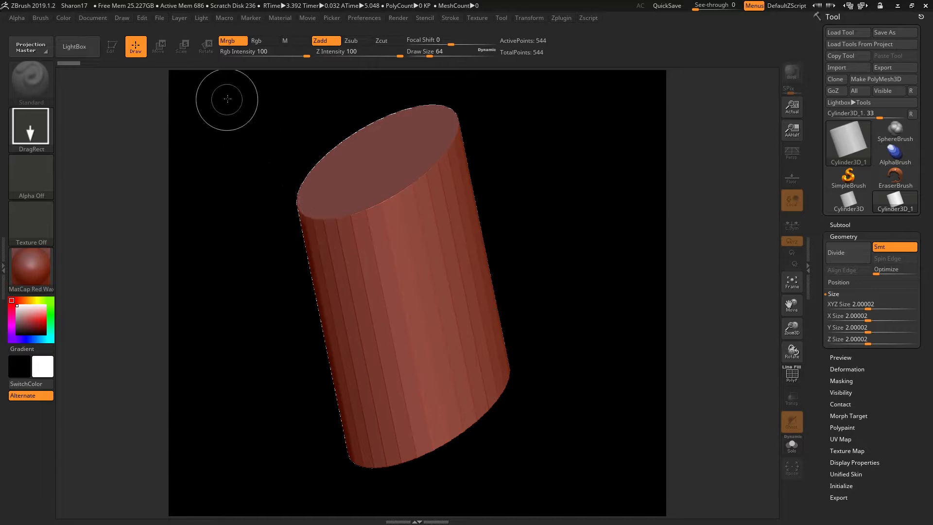
pyautogui.click(180, 18)
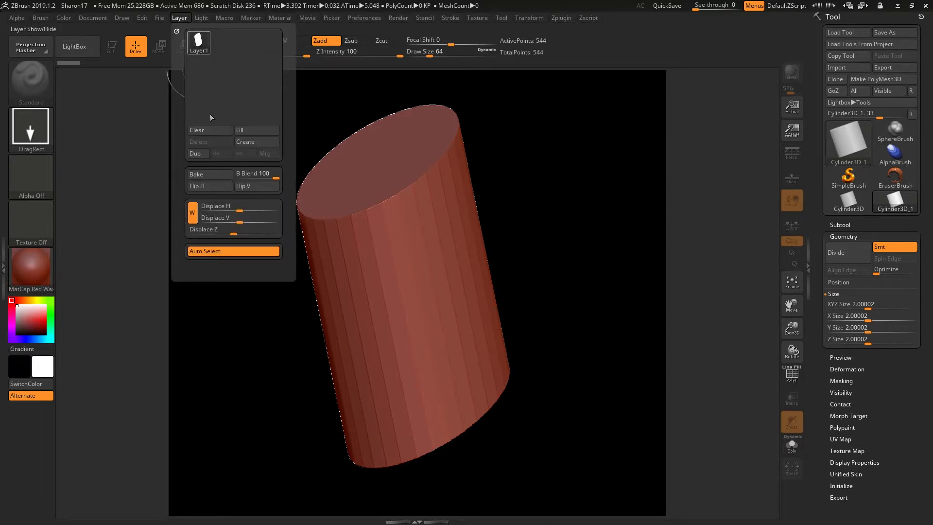
# Step: Clear the painted cylinder from the layer and place a fresh editable Cylinder3D, orbited to a new angle
pyautogui.click(197, 129)
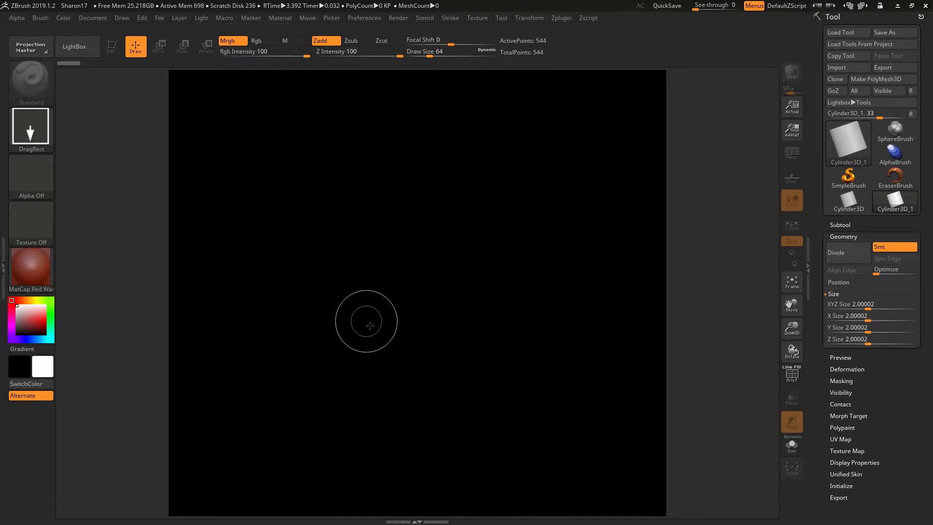
pyautogui.moveTo(314, 101)
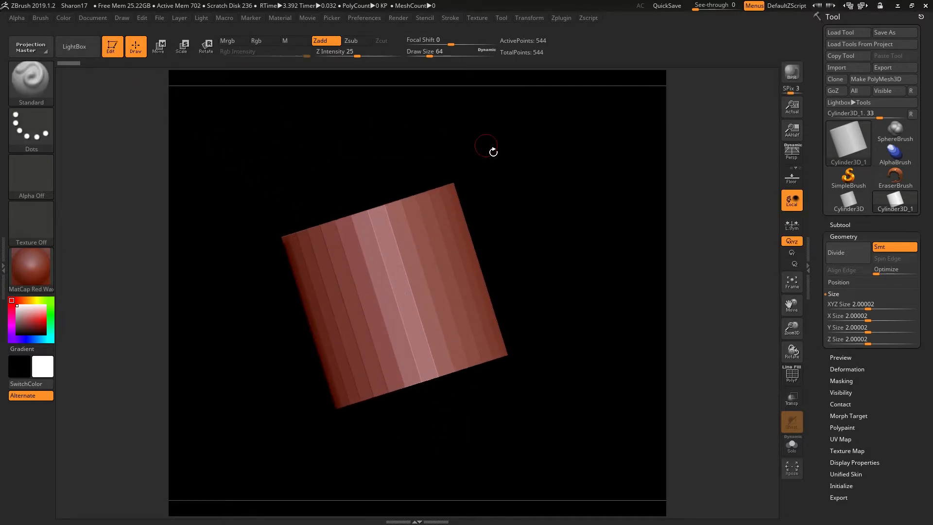
pyautogui.moveTo(486, 151); pyautogui.dragTo(250, 166)
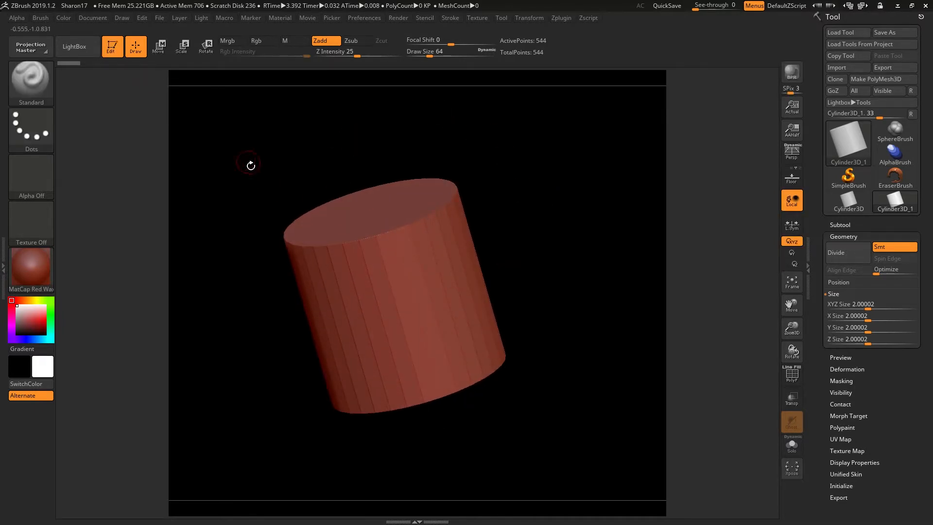
pyautogui.click(92, 18)
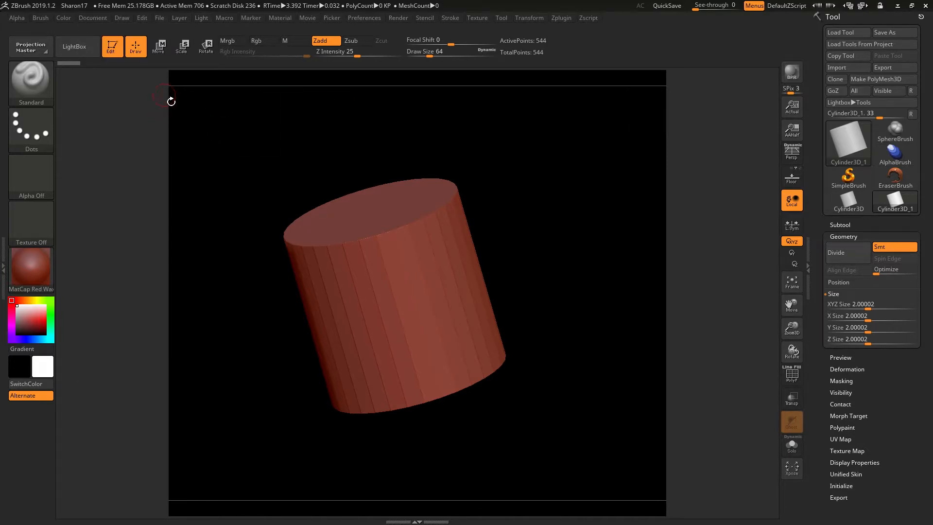
pyautogui.moveTo(110, 134)
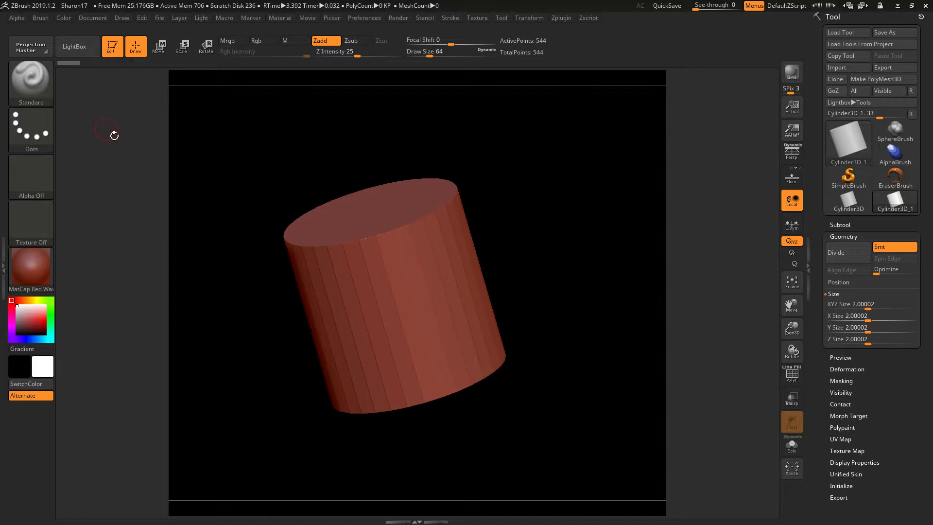
pyautogui.moveTo(676, 191)
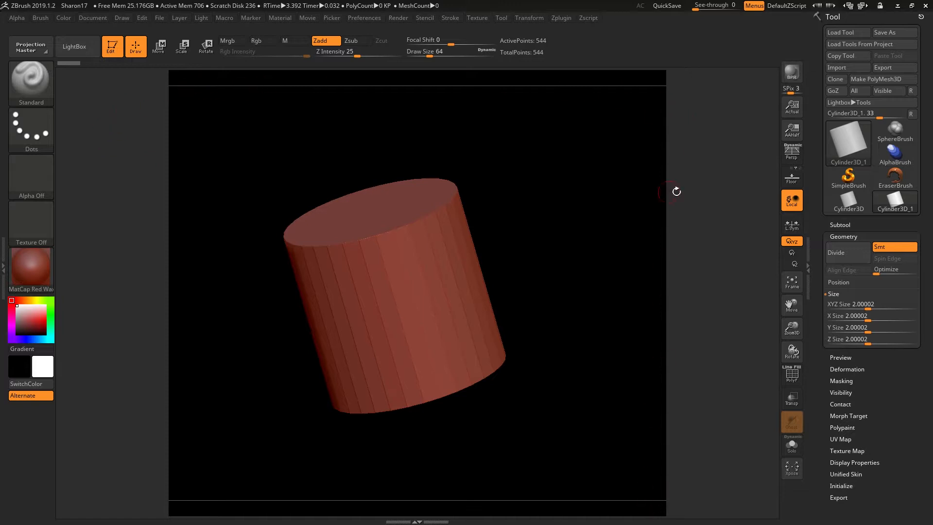
pyautogui.moveTo(466, 206)
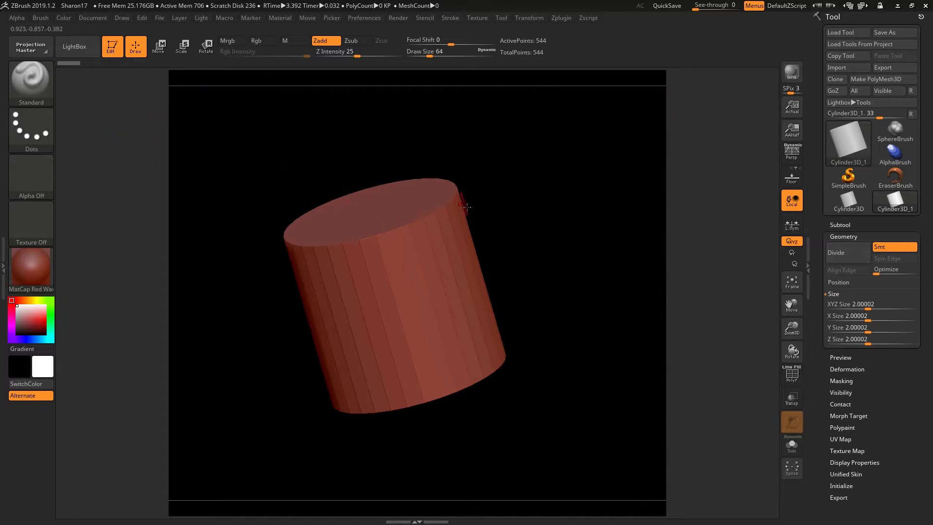
pyautogui.moveTo(265, 179)
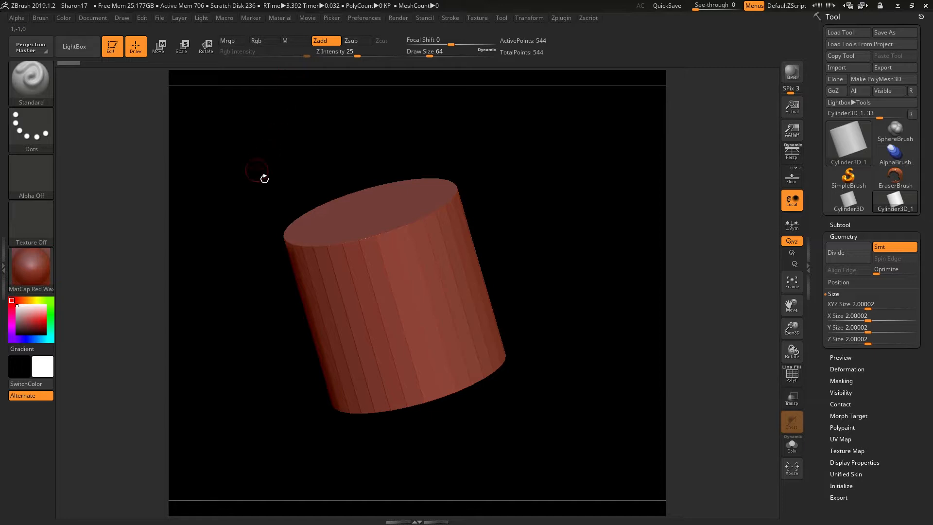
pyautogui.moveTo(340, 93)
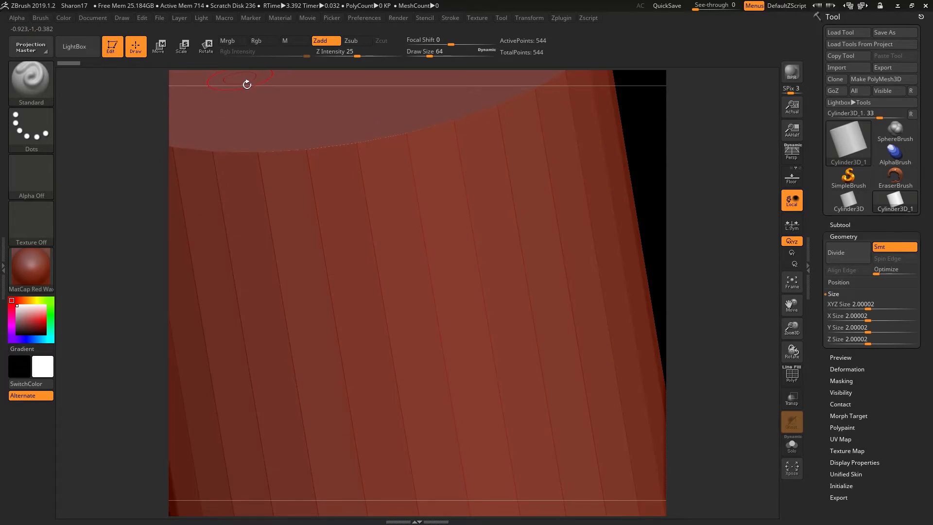
pyautogui.moveTo(593, 87)
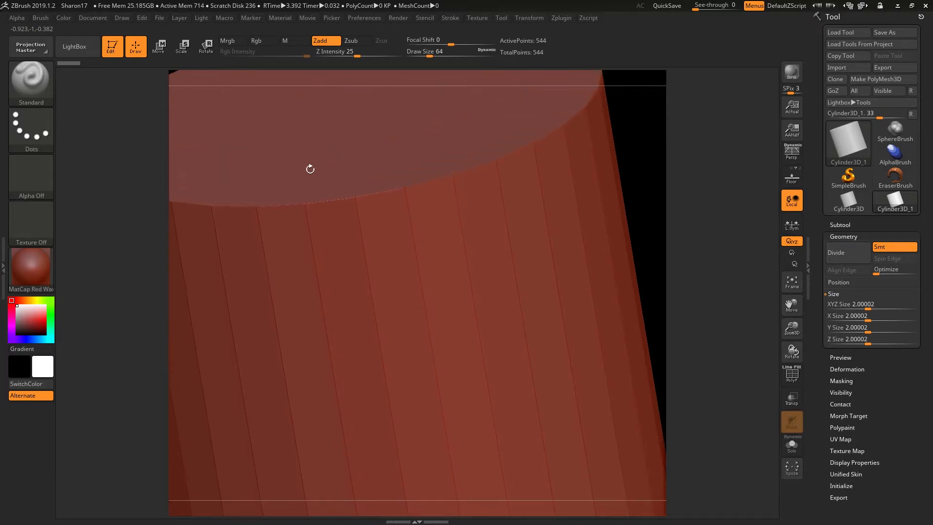
# Step: Orbit the cylinder to look down at its top cap
pyautogui.moveTo(309, 169); pyautogui.dragTo(308, 84)
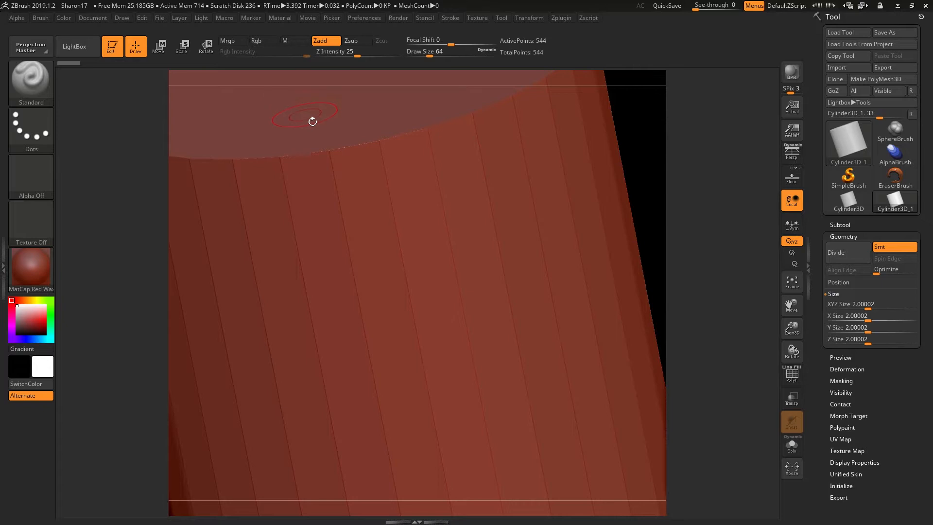
pyautogui.moveTo(312, 121); pyautogui.dragTo(309, 120)
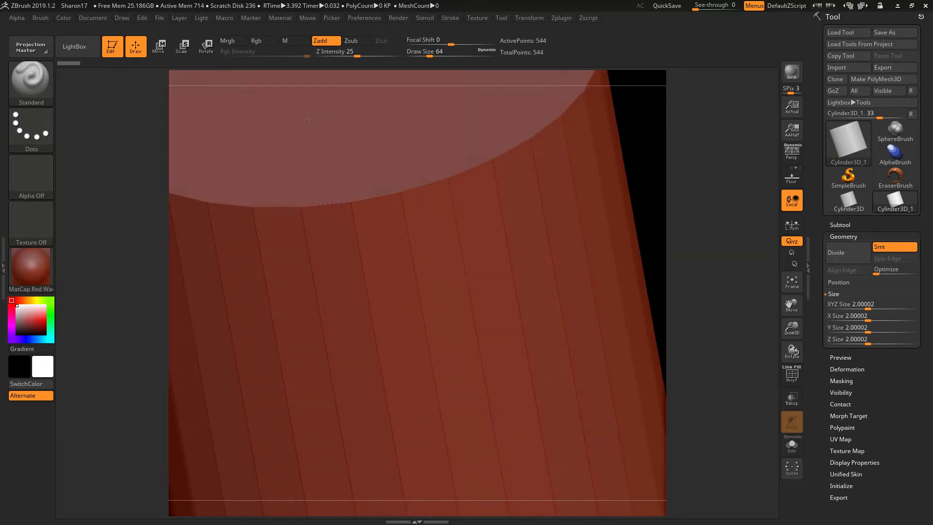
pyautogui.moveTo(877, 79)
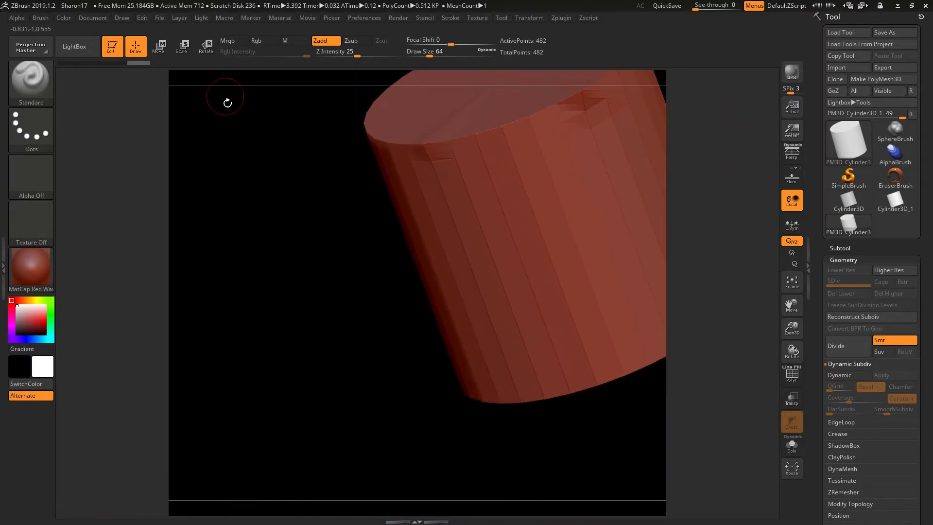
# Step: Use WSize to fit the document to the window and recheck the Document palette
pyautogui.click(94, 17)
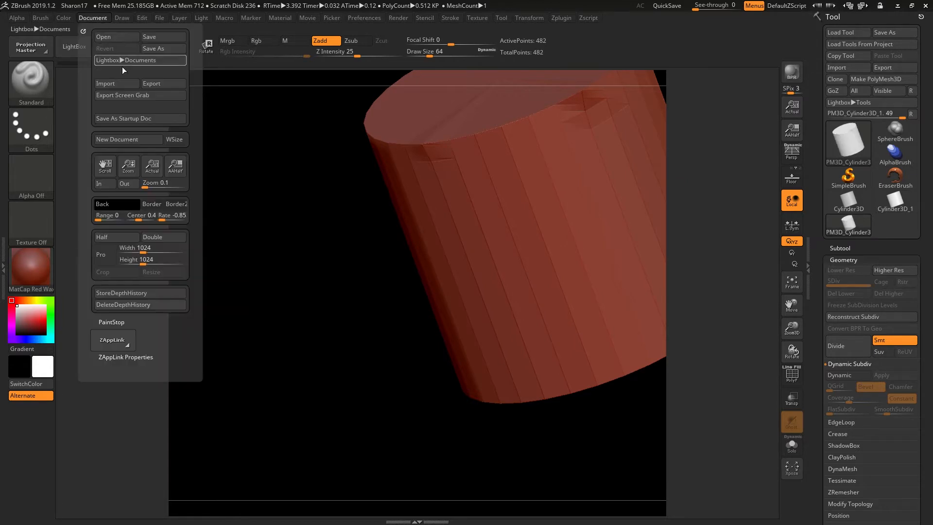
pyautogui.click(127, 165)
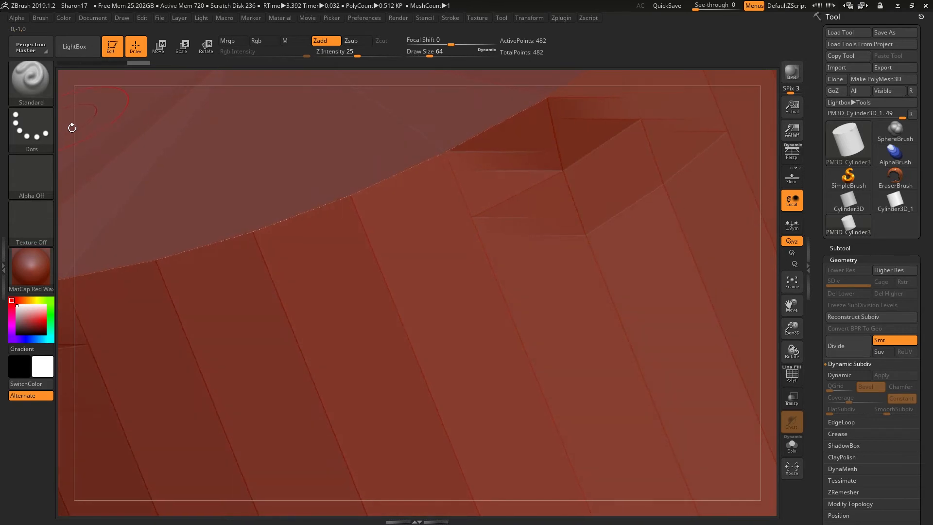
pyautogui.click(92, 17)
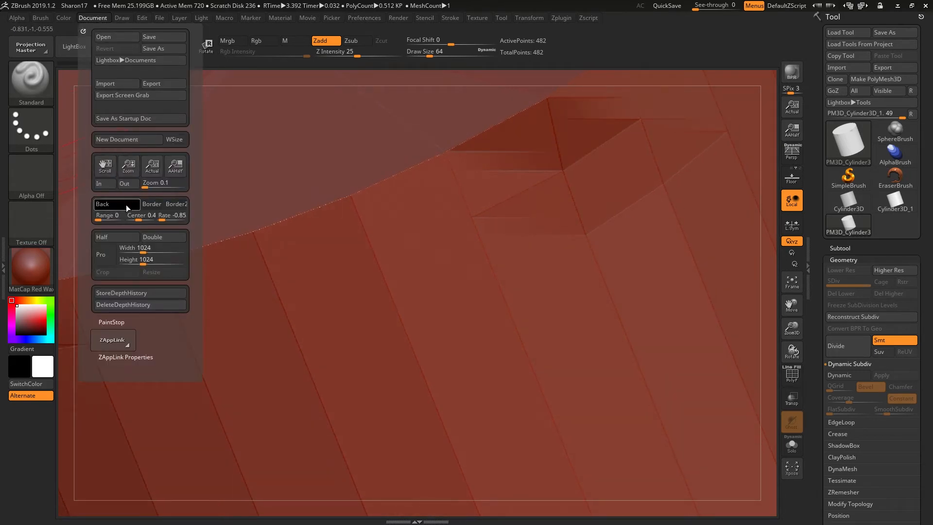
pyautogui.moveTo(152, 248)
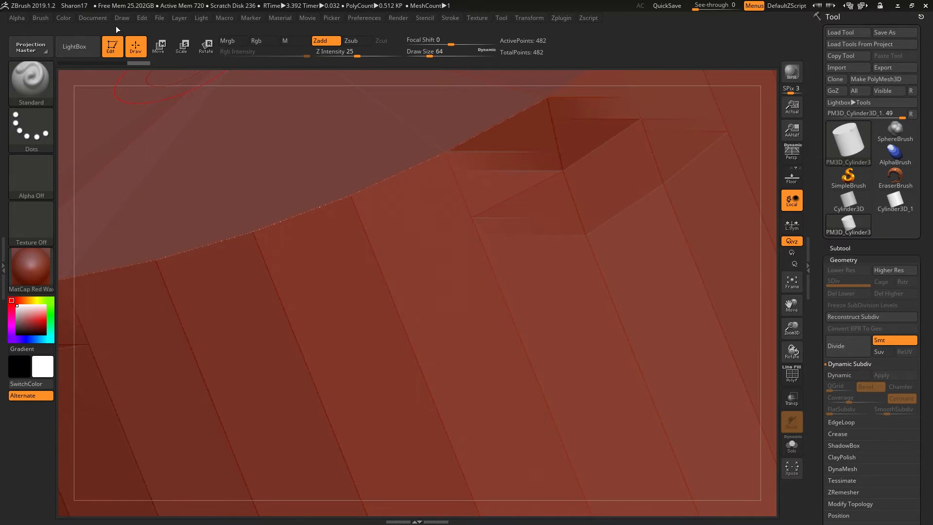
pyautogui.click(93, 18)
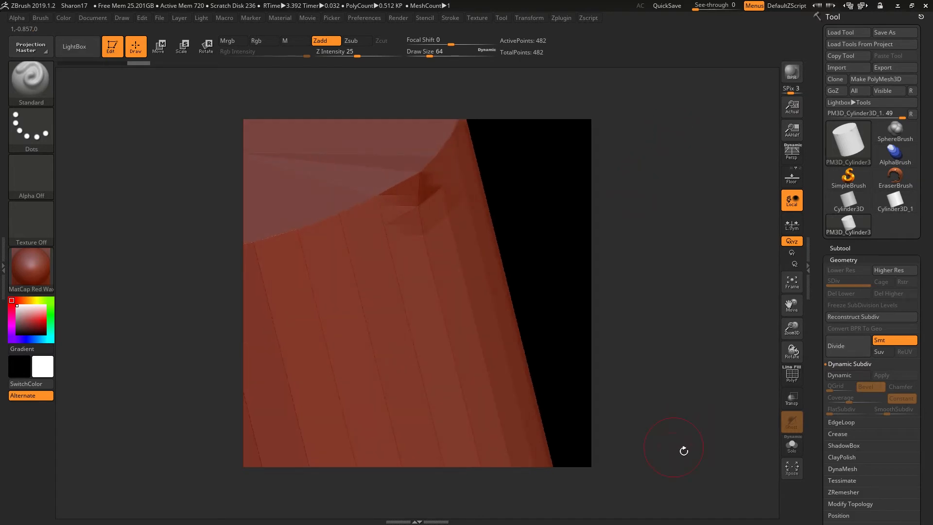
pyautogui.moveTo(98, 19)
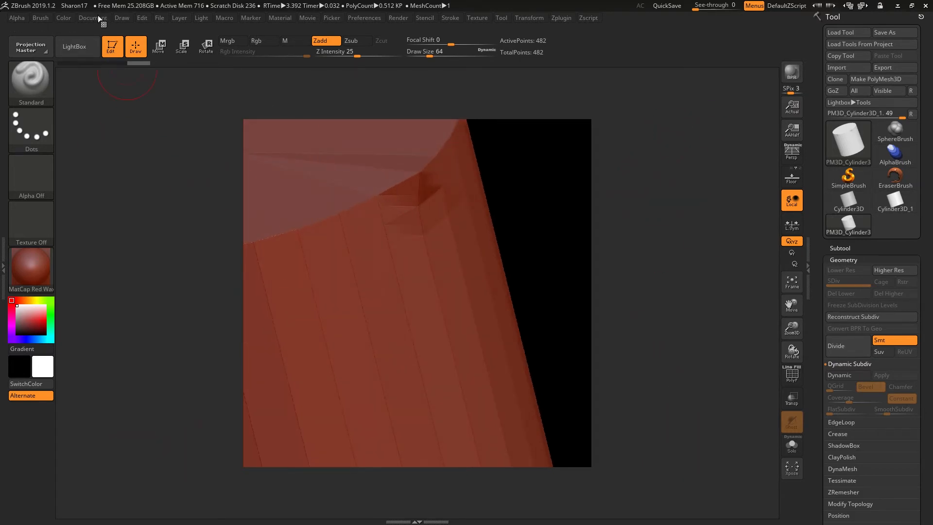
# Step: Confirm the resize to 1482 by 922 and verify the new Width and Height in Document
pyautogui.click(93, 17)
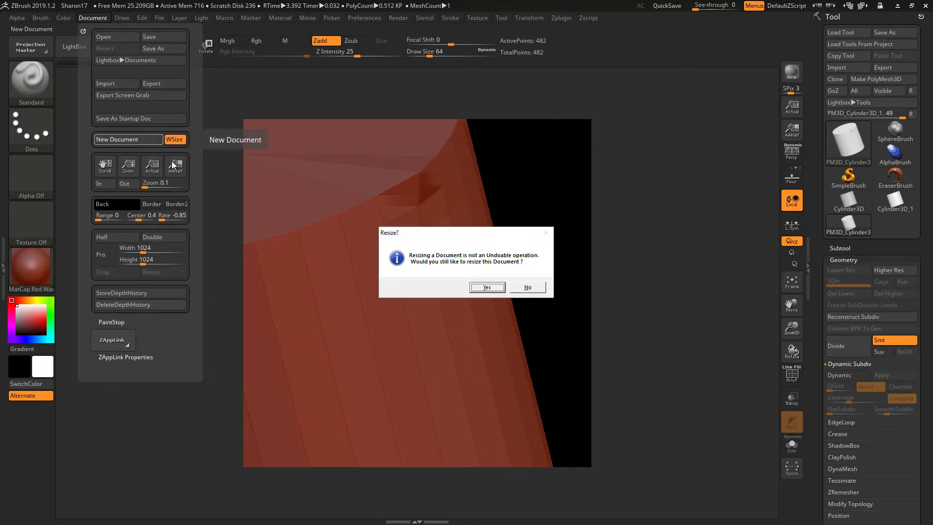
pyautogui.click(487, 288)
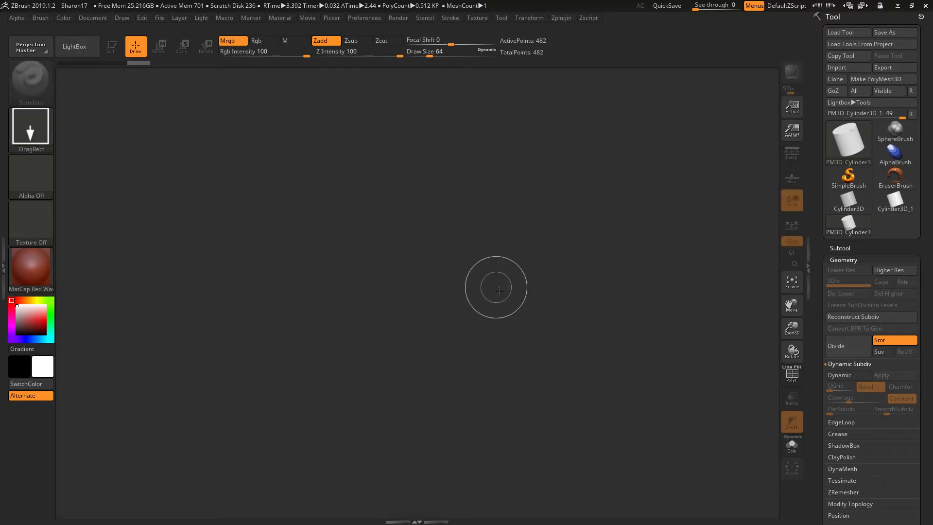
pyautogui.click(93, 17)
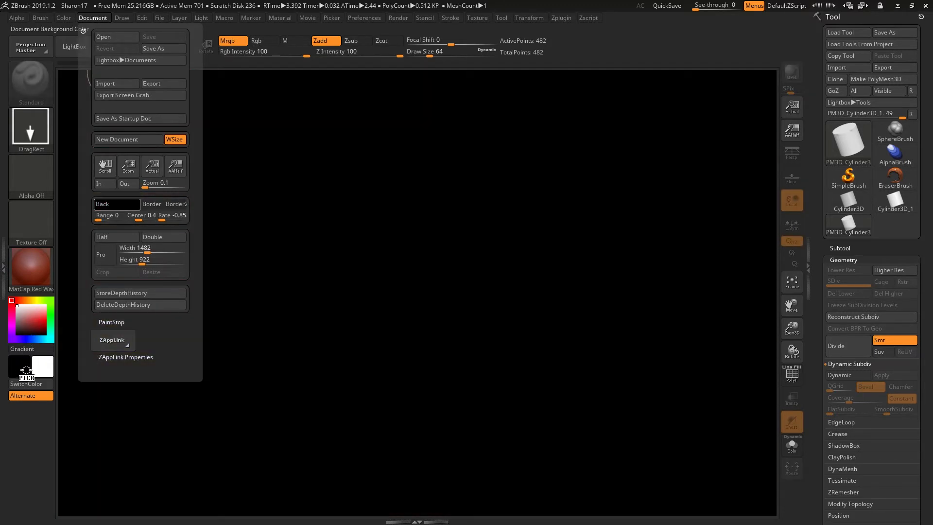
pyautogui.click(94, 18)
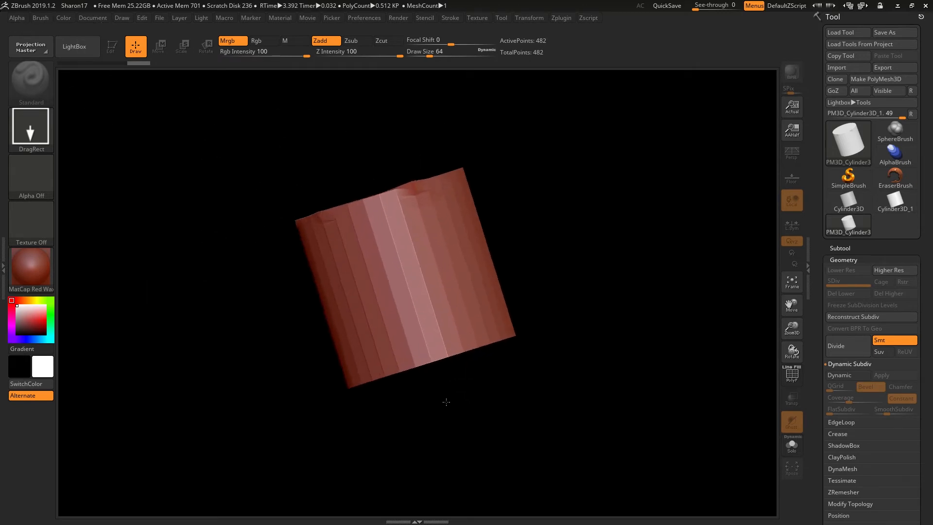
# Step: Make the cylinder editable again and zoom the 1482×922 document from the Document menu
pyautogui.click(111, 47)
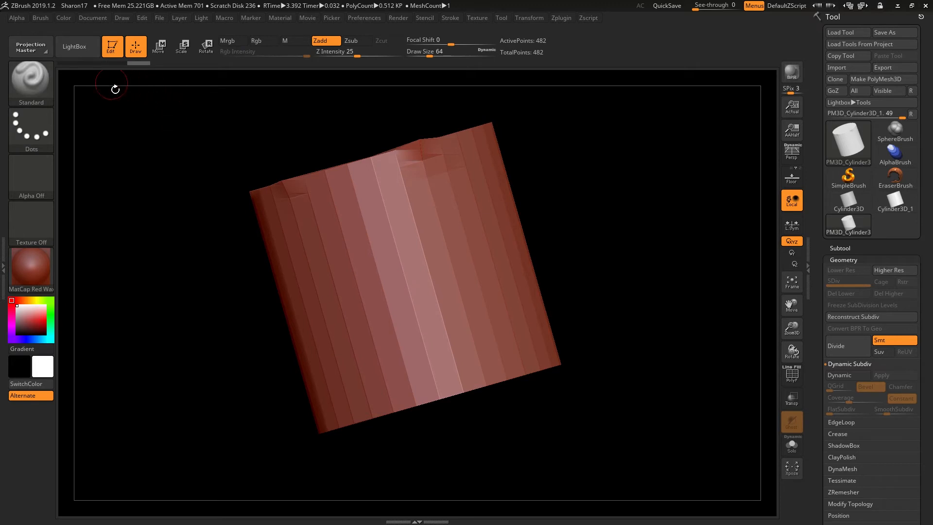
pyautogui.click(93, 18)
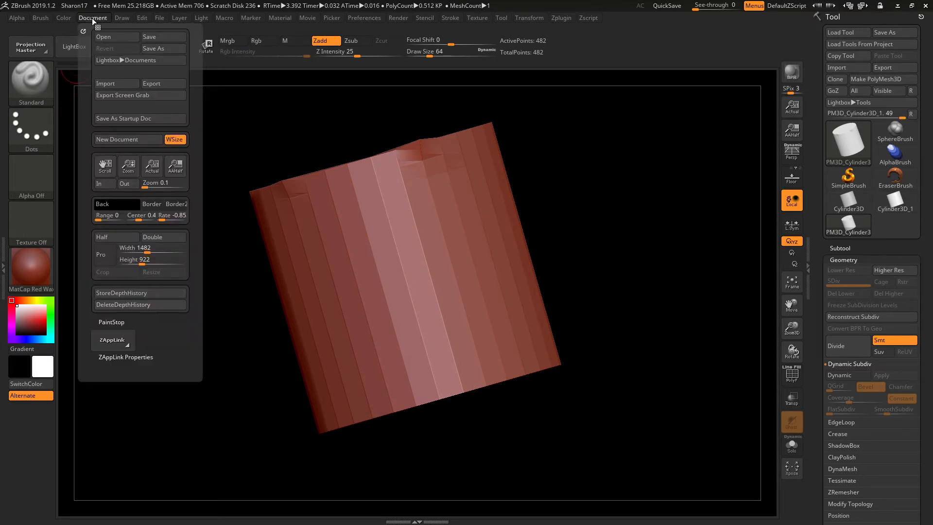
pyautogui.click(129, 166)
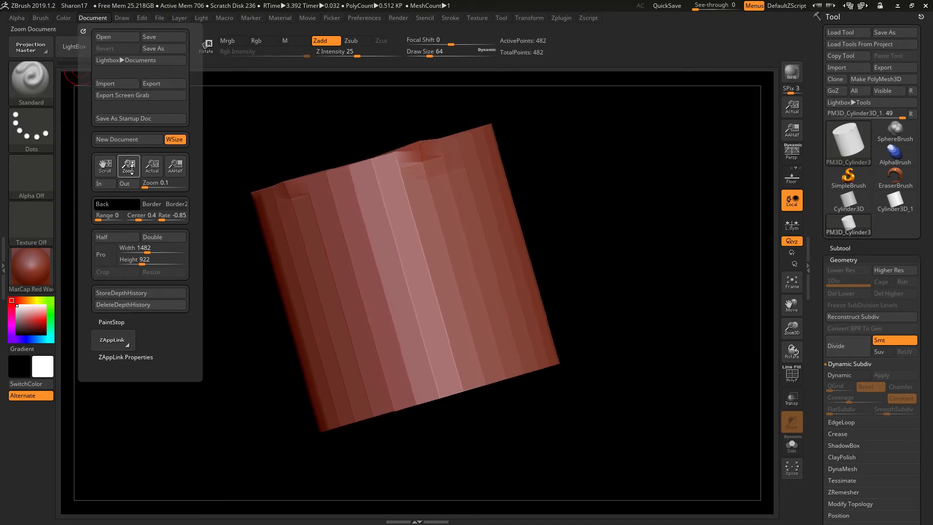
pyautogui.moveTo(128, 166)
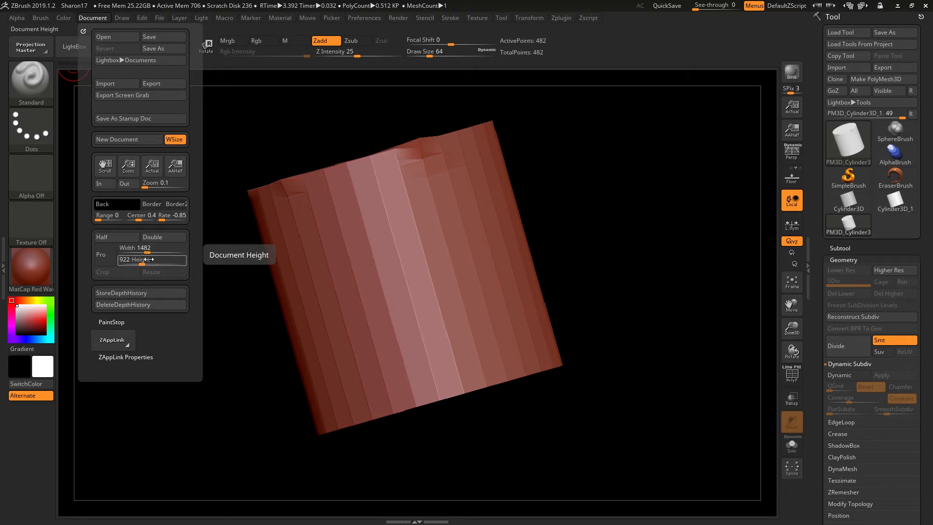
pyautogui.moveTo(116, 204)
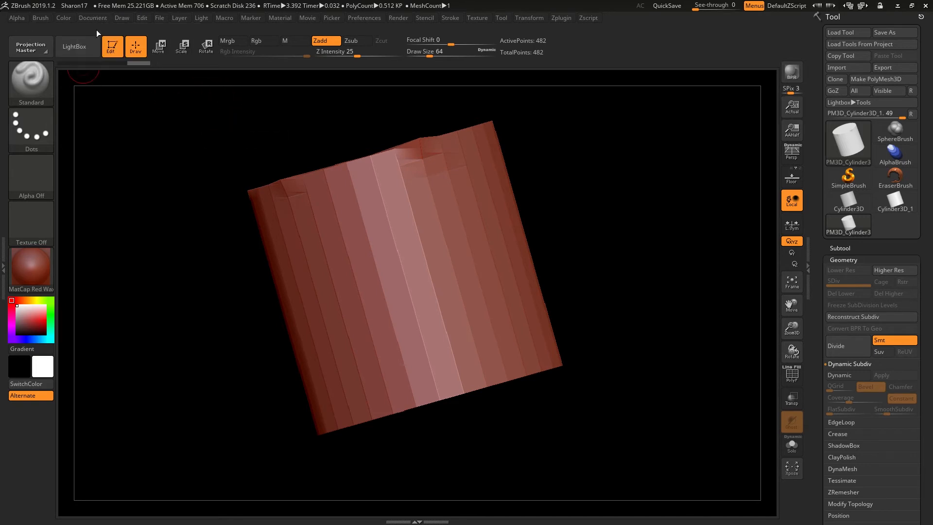
# Step: Show the document at actual size, then fit it back into the window
pyautogui.click(93, 17)
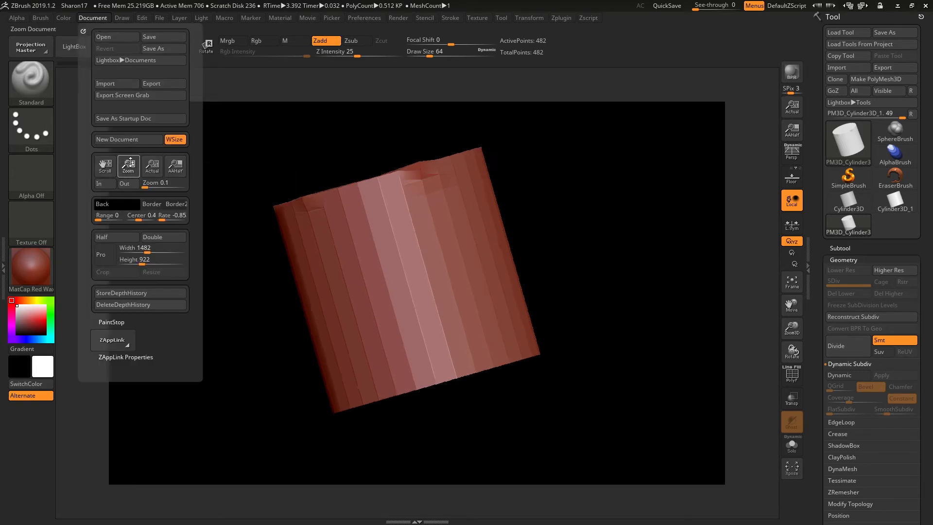
pyautogui.click(152, 165)
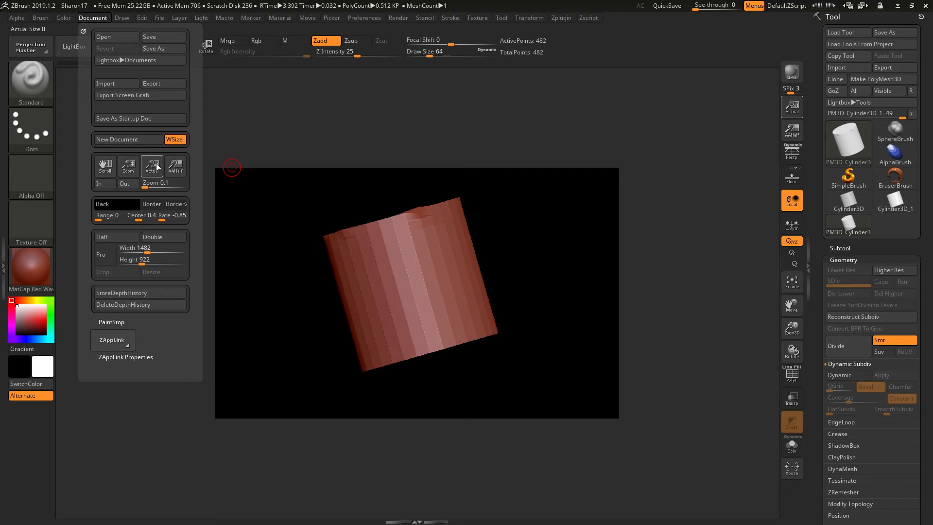
pyautogui.click(152, 165)
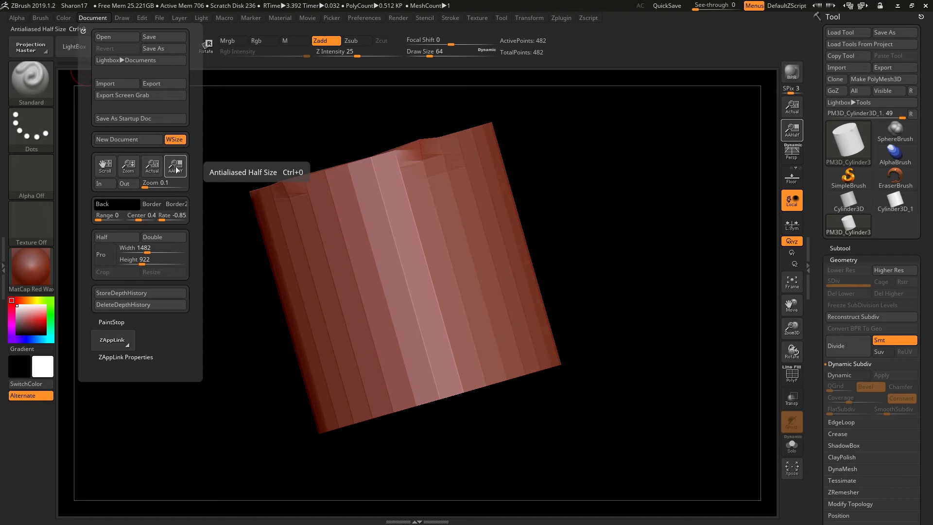
# Step: View the document at AAHalf size, then tilt the cylinder to reveal its top face
pyautogui.click(175, 166)
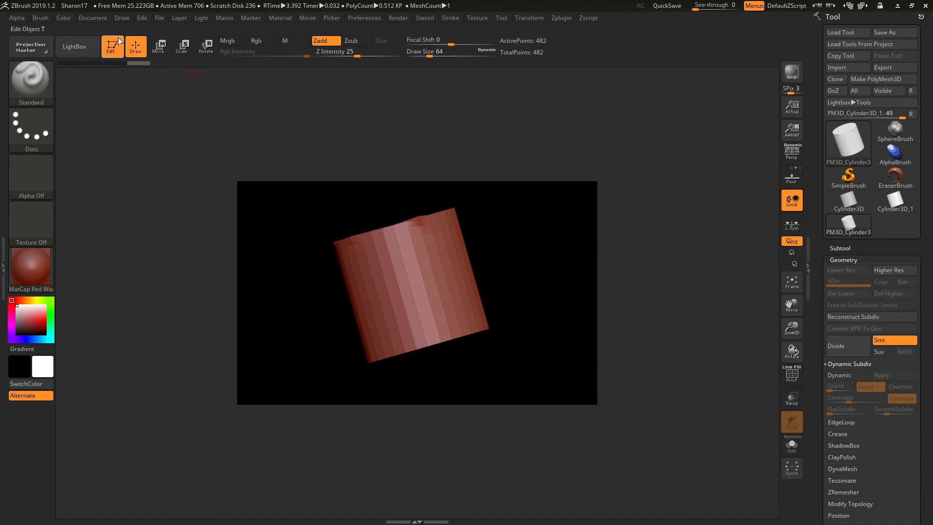
pyautogui.moveTo(319, 241)
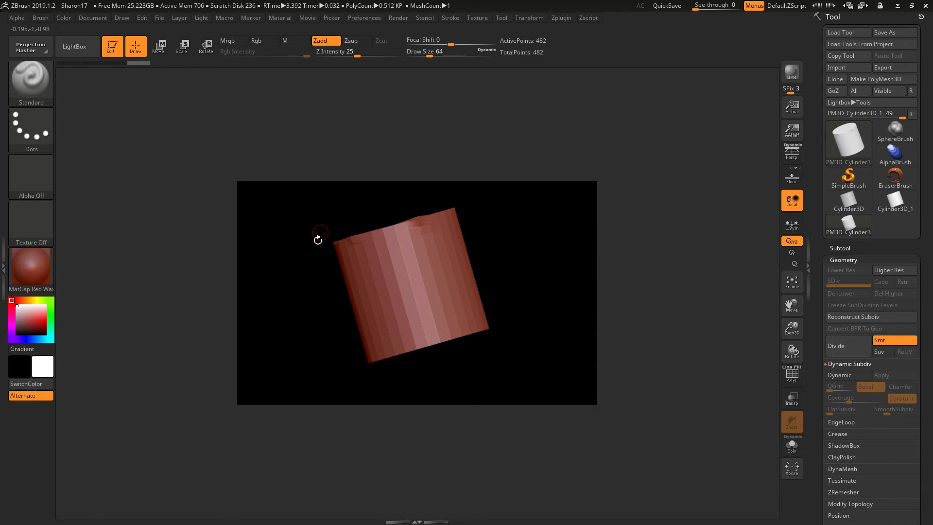
pyautogui.click(94, 18)
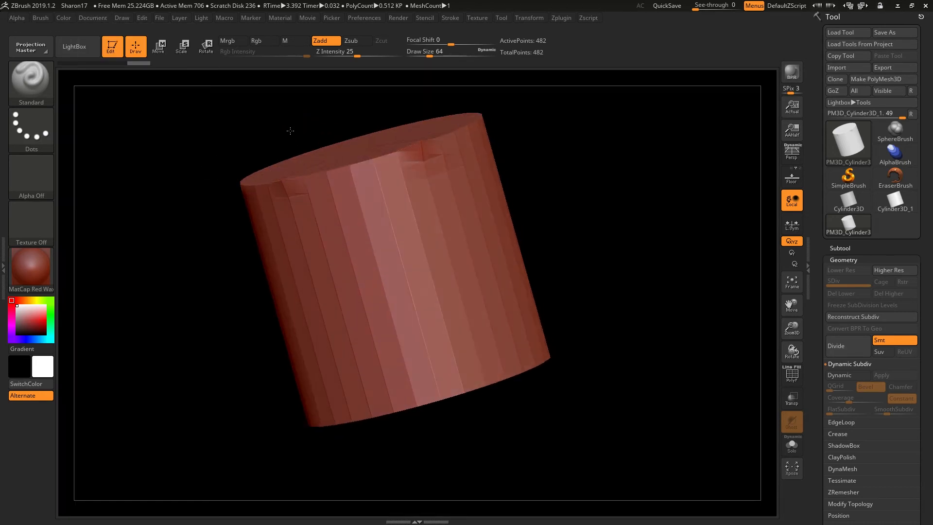
pyautogui.moveTo(290, 131); pyautogui.dragTo(282, 144)
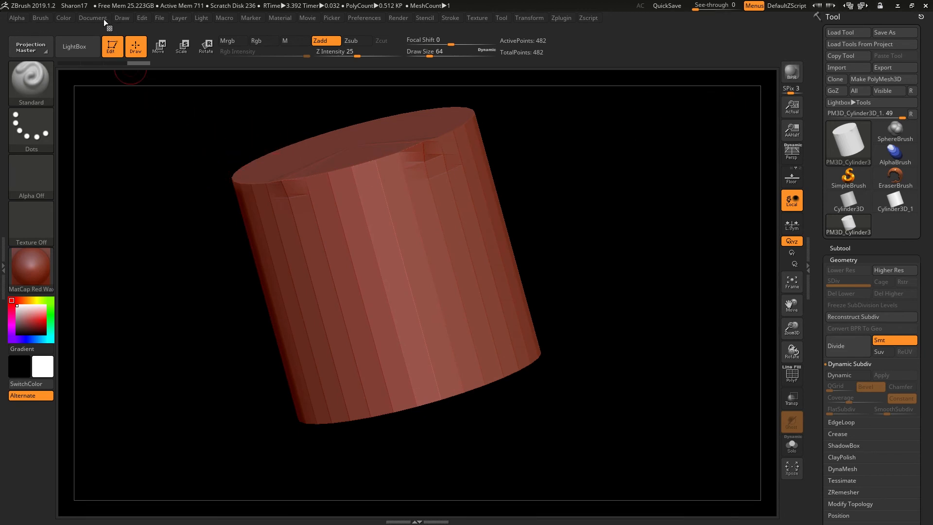
# Step: Save the document as the startup doc, letting the cylinder switch to 2.5D mode
pyautogui.click(93, 17)
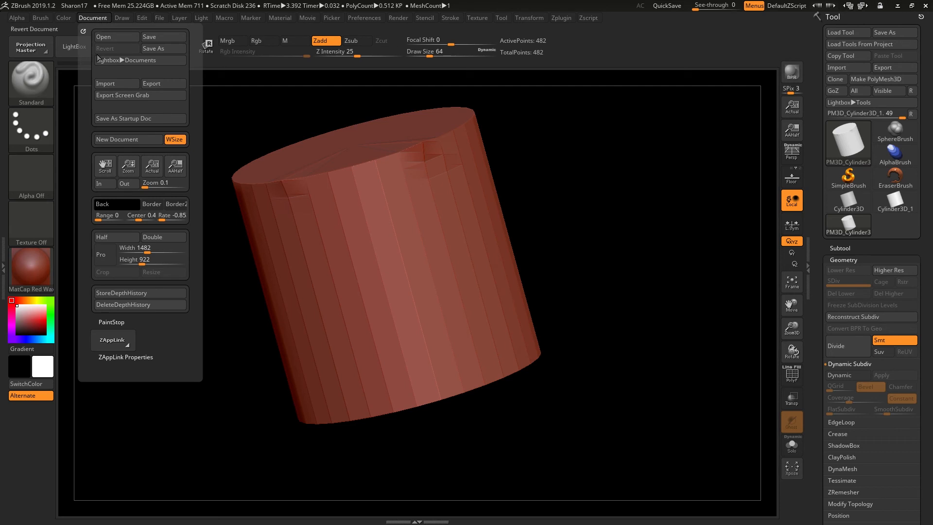
pyautogui.moveTo(144, 137)
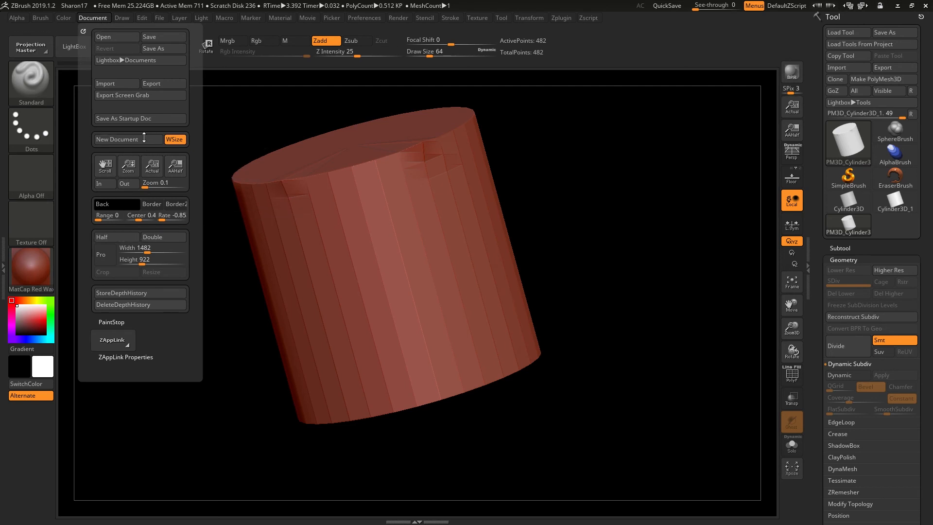
pyautogui.moveTo(95, 17)
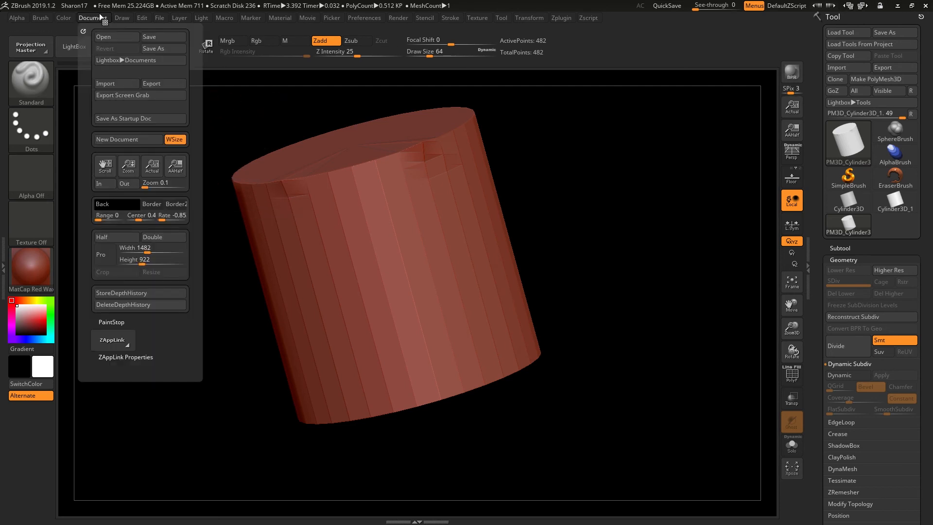
pyautogui.moveTo(125, 121)
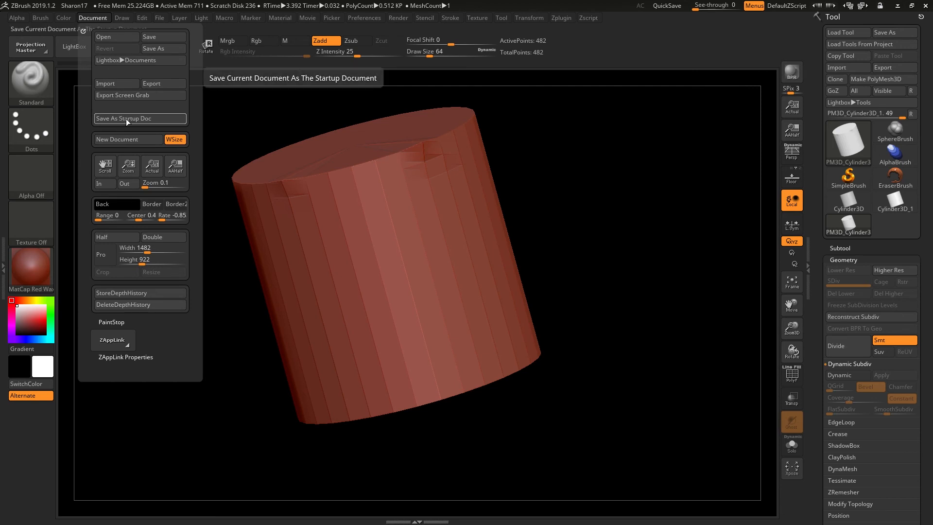
pyautogui.moveTo(127, 126)
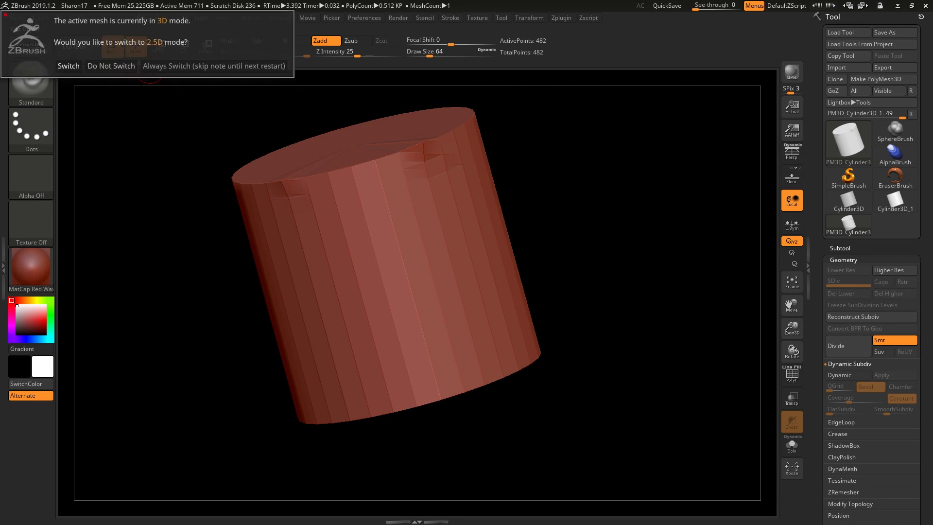
pyautogui.click(68, 65)
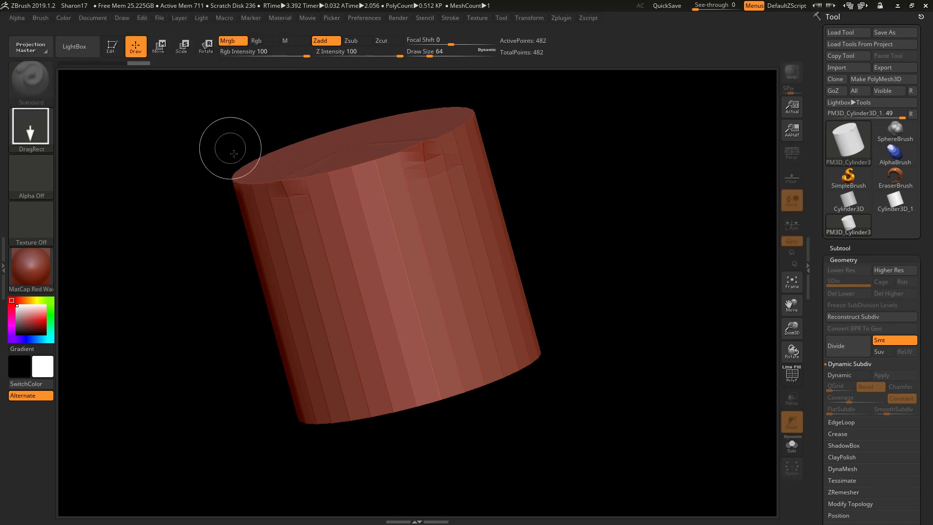
pyautogui.click(92, 17)
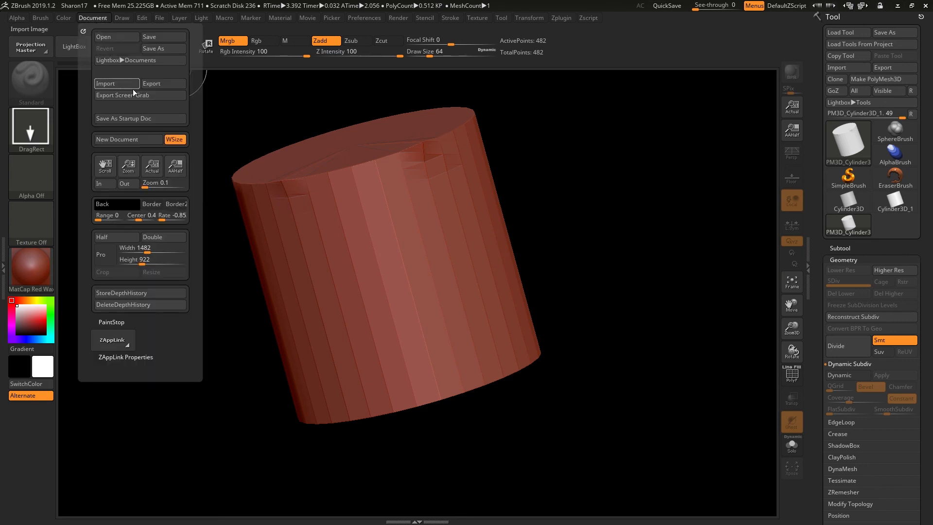
pyautogui.moveTo(140, 118)
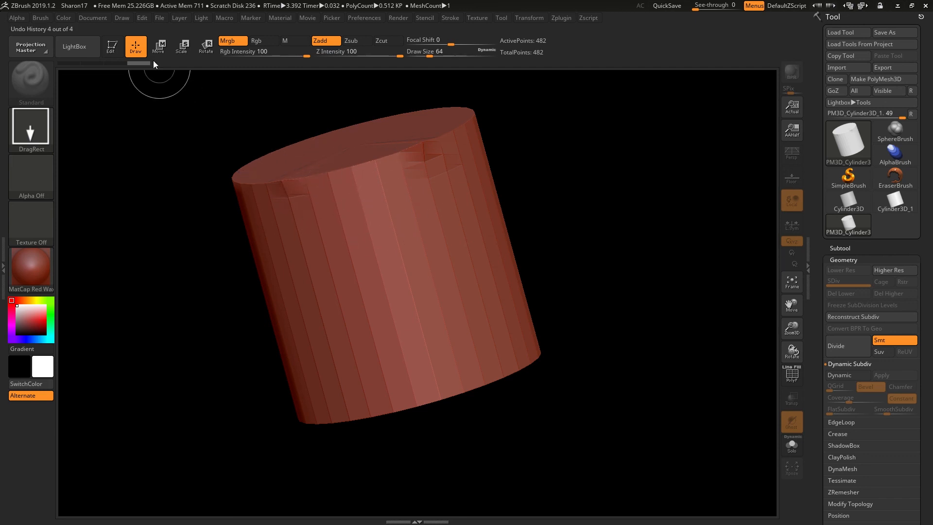
pyautogui.click(94, 17)
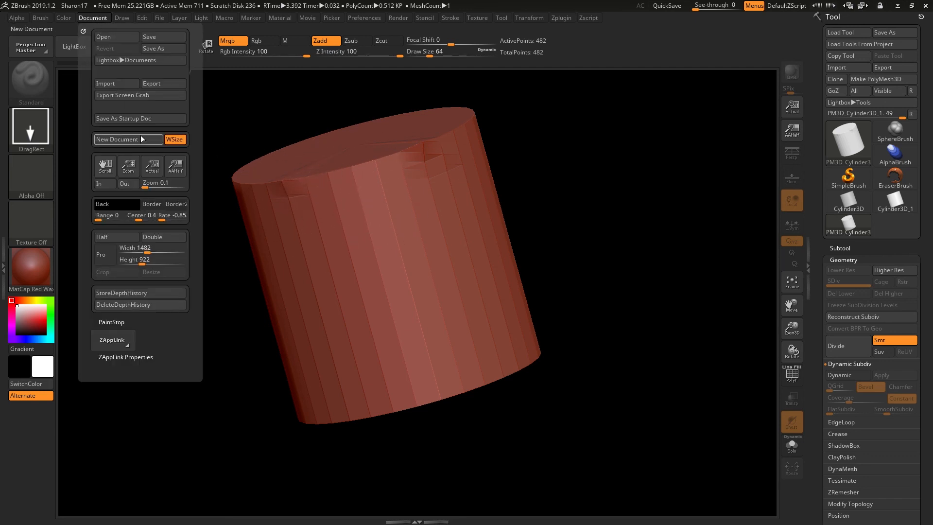
pyautogui.moveTo(127, 139)
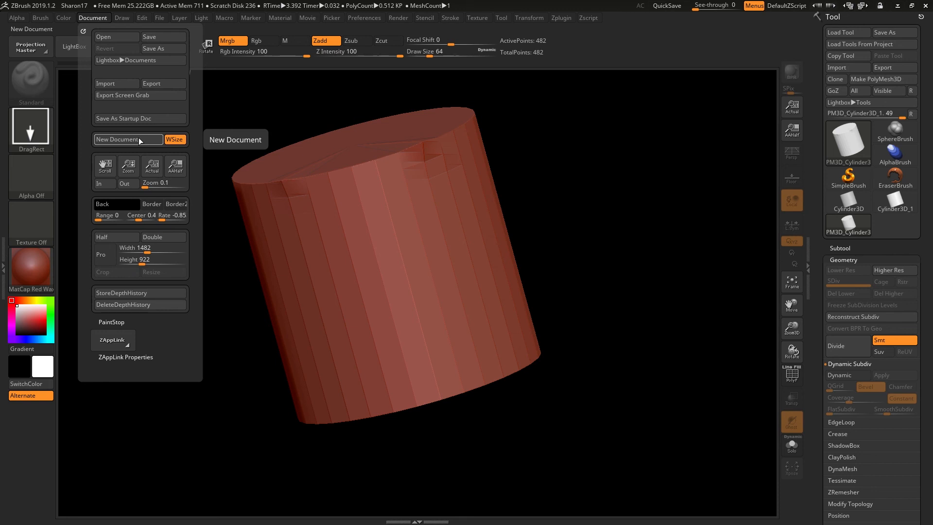